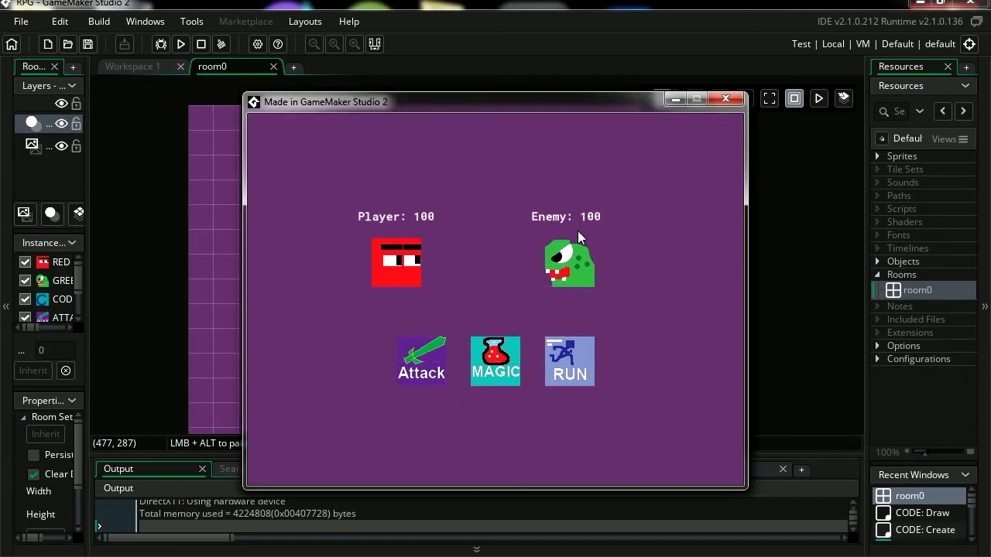
pyautogui.moveTo(540, 290)
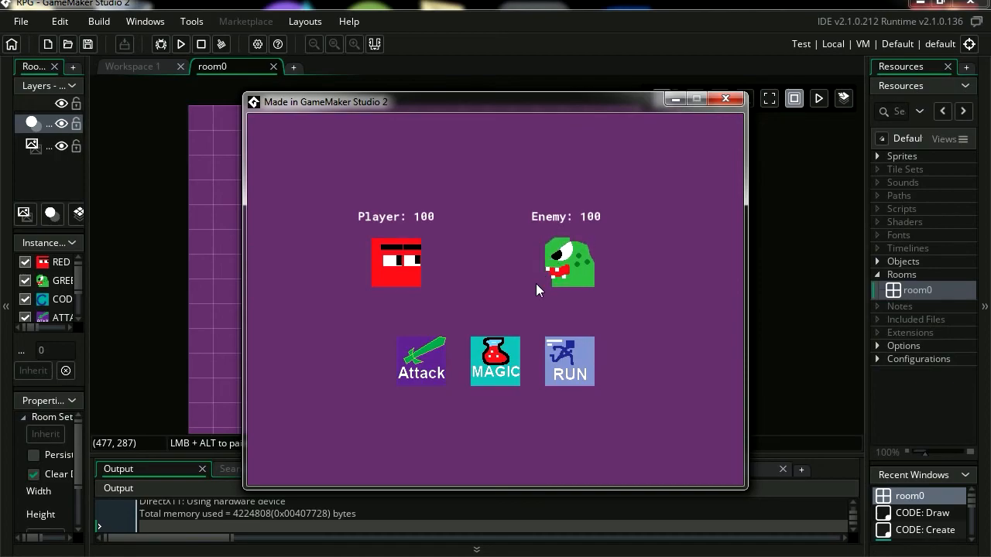
pyautogui.moveTo(718, 161)
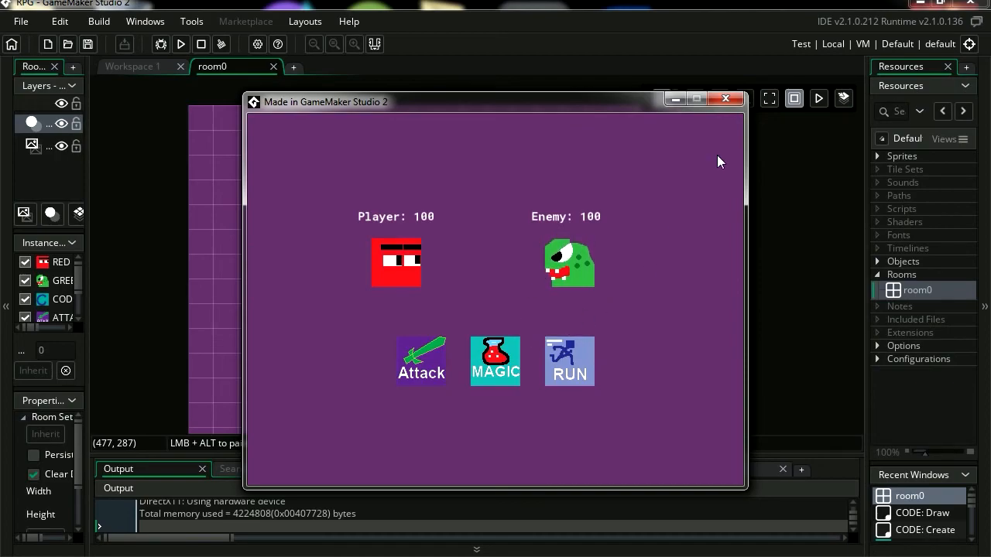
# Close the running battle game window showing Player and Enemy at 100 health
pyautogui.click(725, 98)
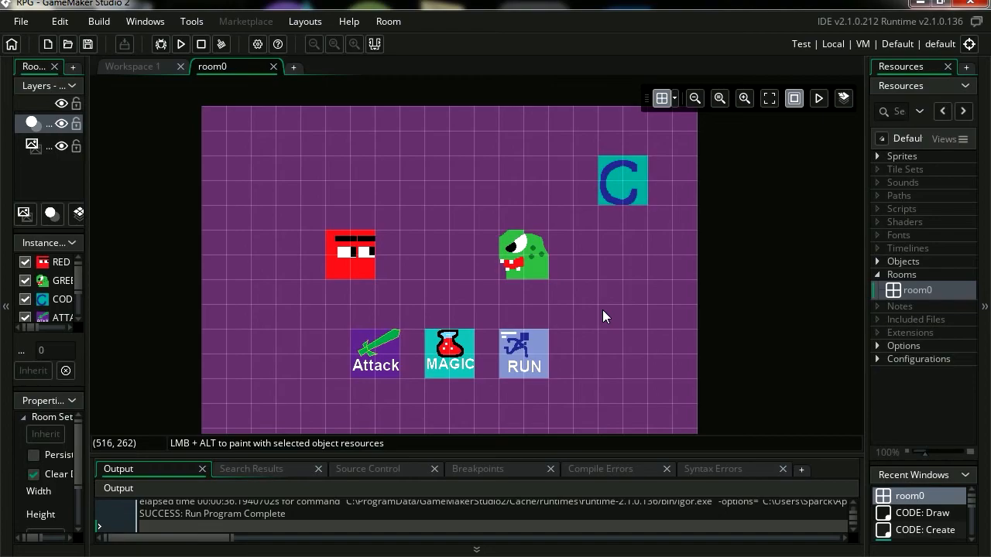
pyautogui.moveTo(605, 320)
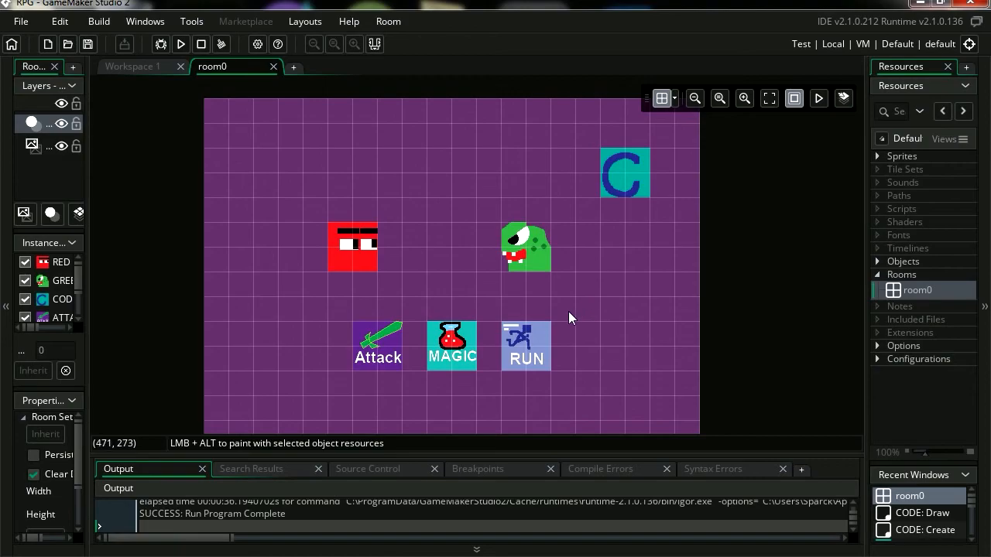
pyautogui.moveTo(867, 297)
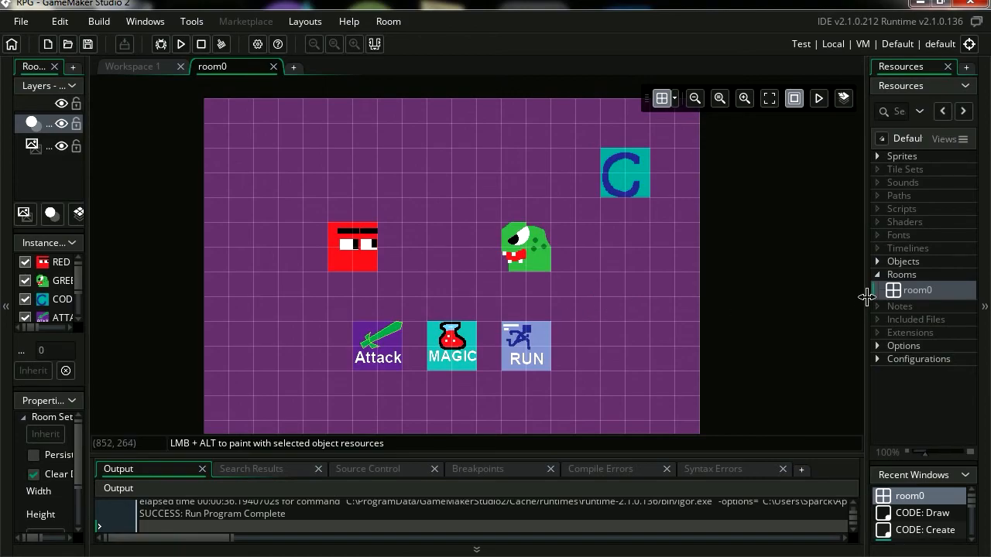
# Add a playerattack variable set to 0 in the CODE object's Create event
pyautogui.click(877, 260)
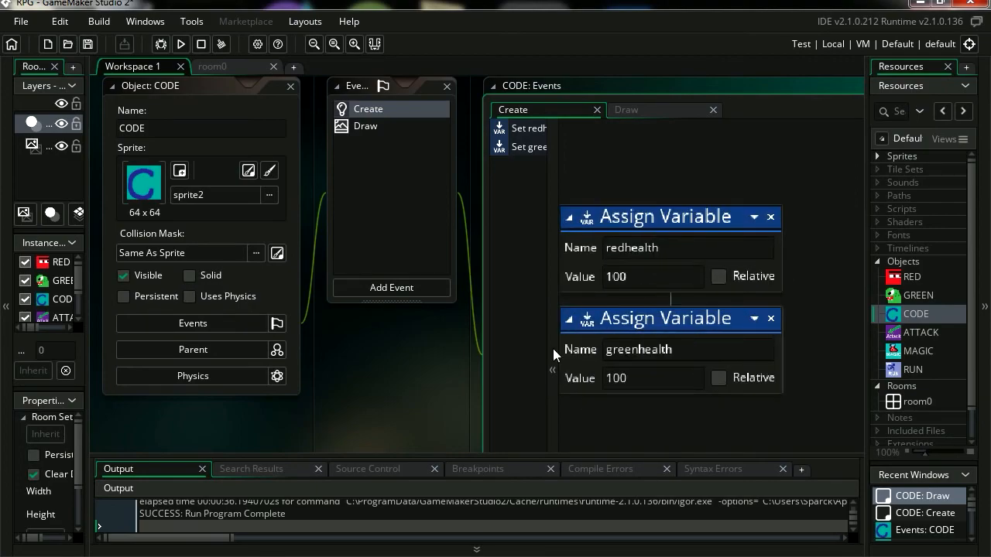
pyautogui.moveTo(484, 402)
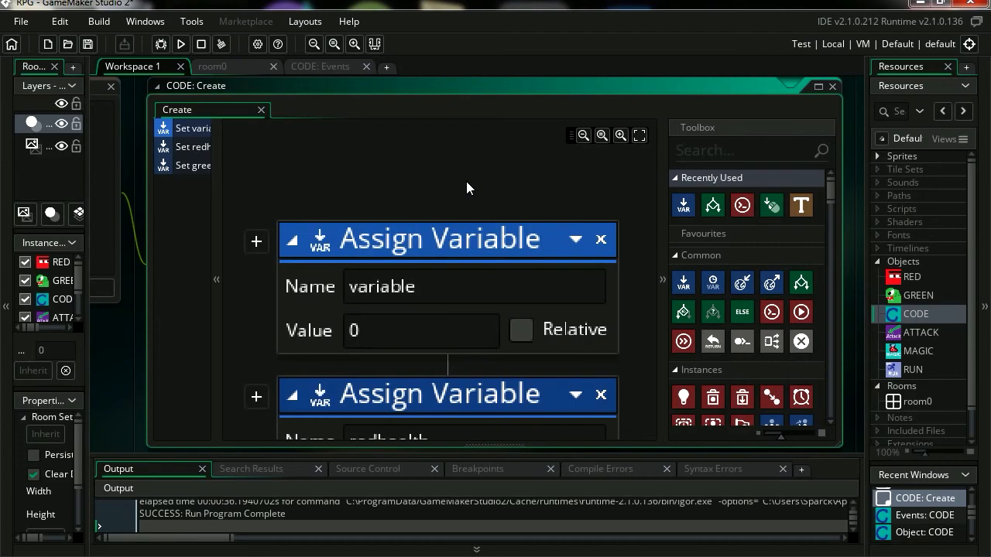
pyautogui.doubleClick(381, 287)
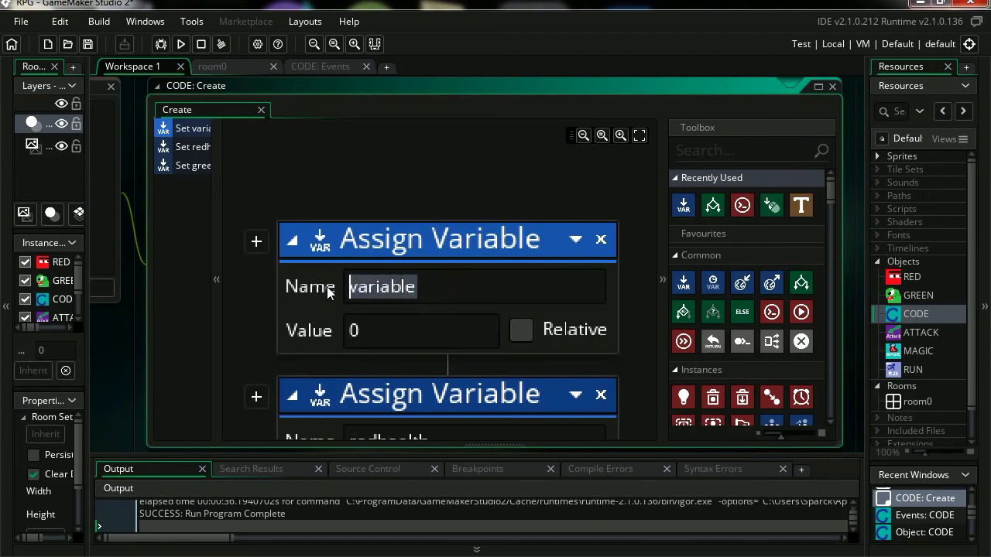
pyautogui.write('playerat')
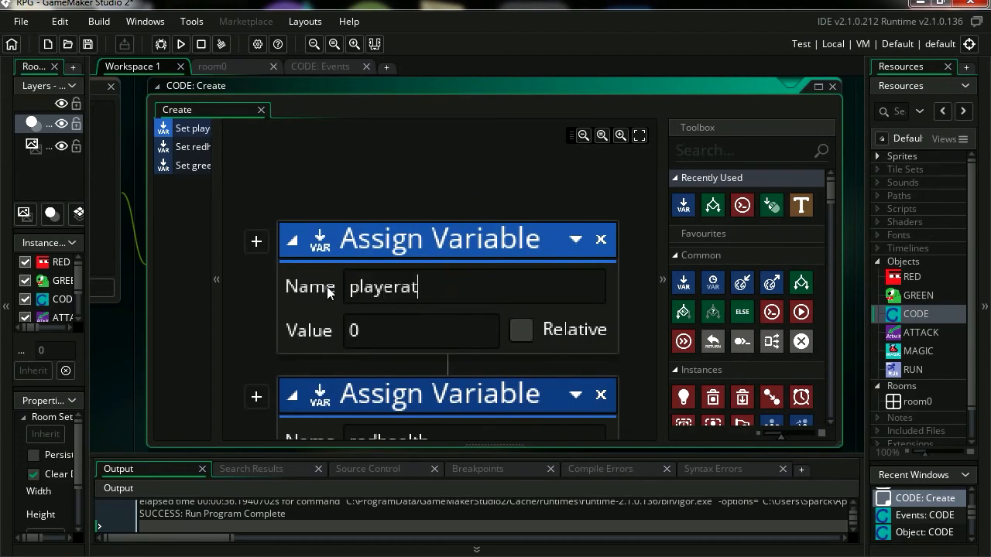
pyautogui.write('tack')
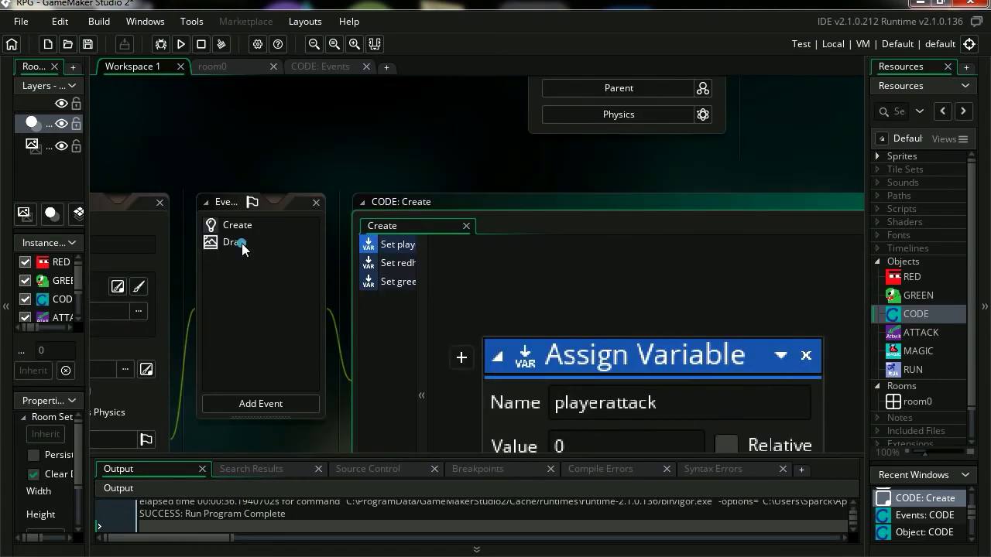
# In the CODE Draw event, set the Enemy Draw Value's value to greenhealth
pyautogui.click(234, 242)
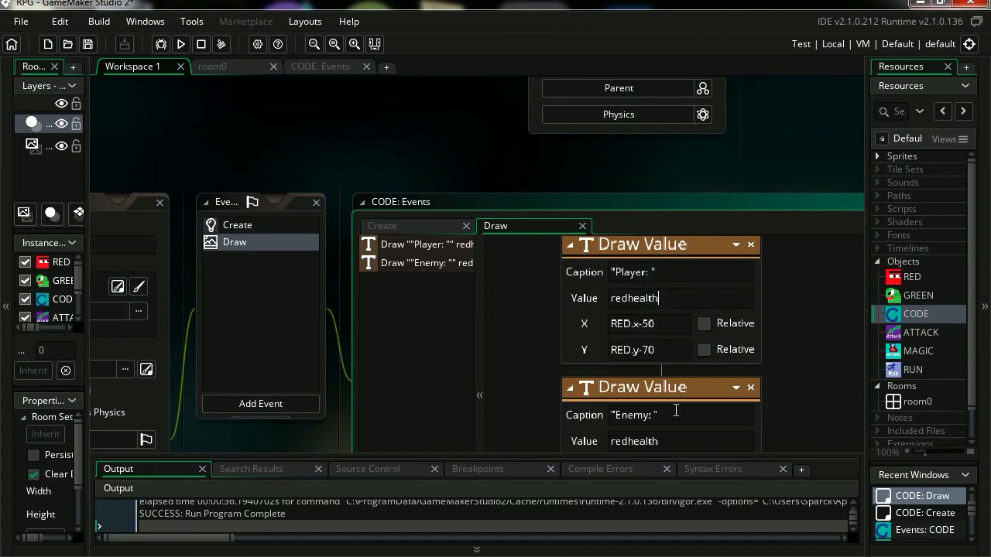
pyautogui.scroll(-3)
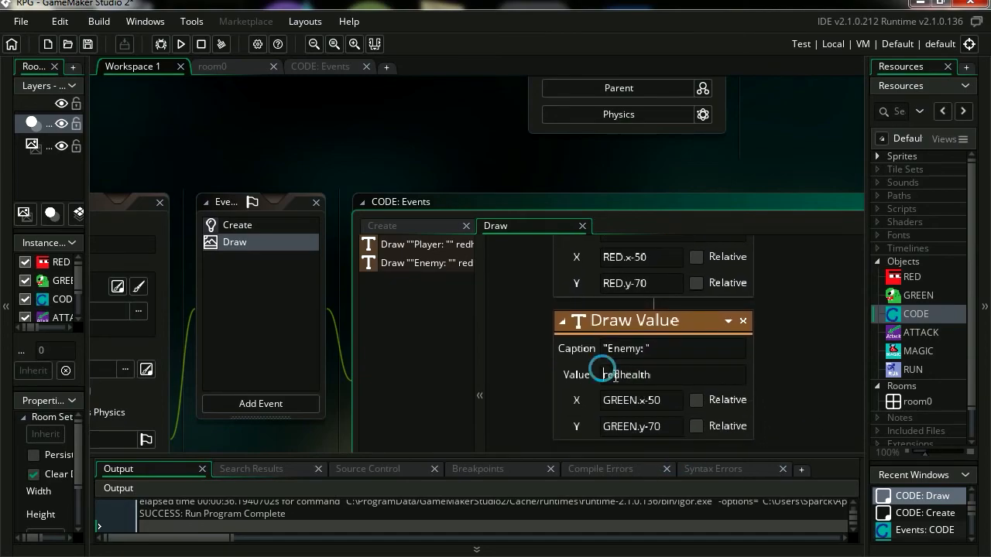
pyautogui.write('green')
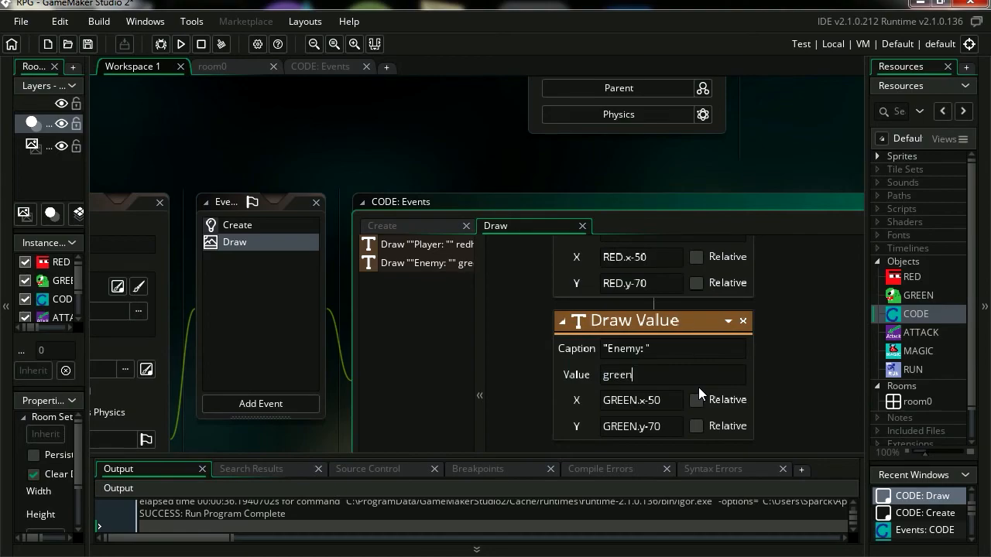
pyautogui.write('health')
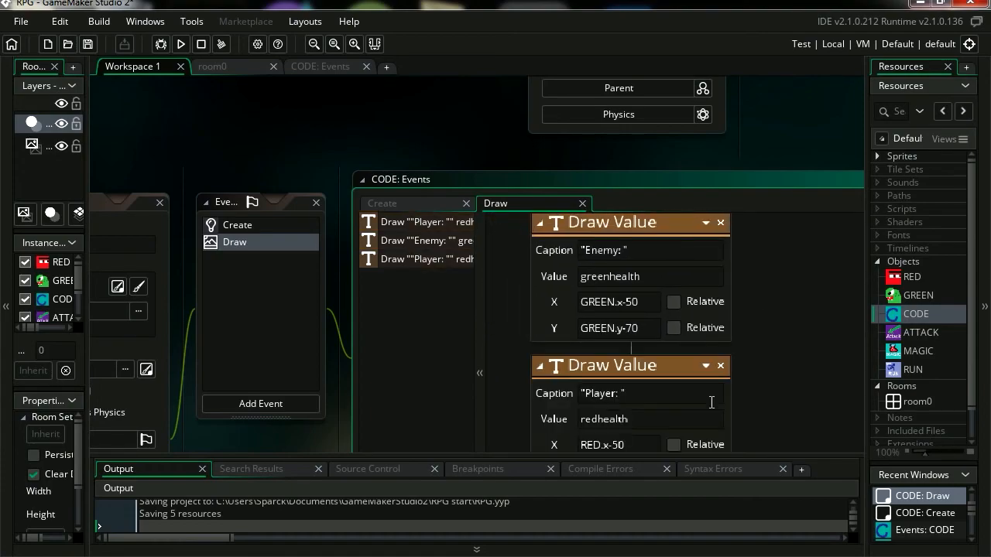
# Set the copied Draw Value's caption to 'player attack: ' showing playerattack
pyautogui.scroll(-3)
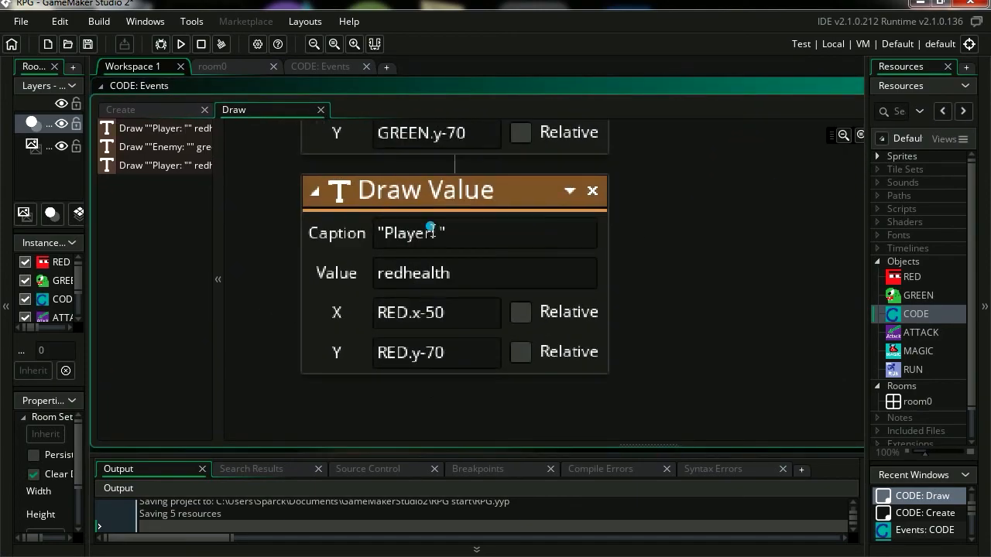
pyautogui.write('pla')
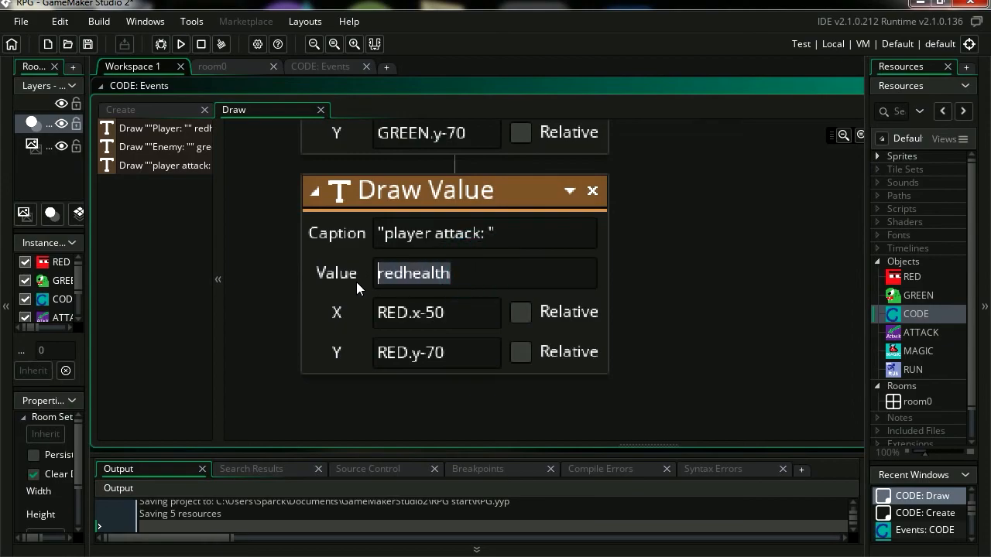
pyautogui.write('player')
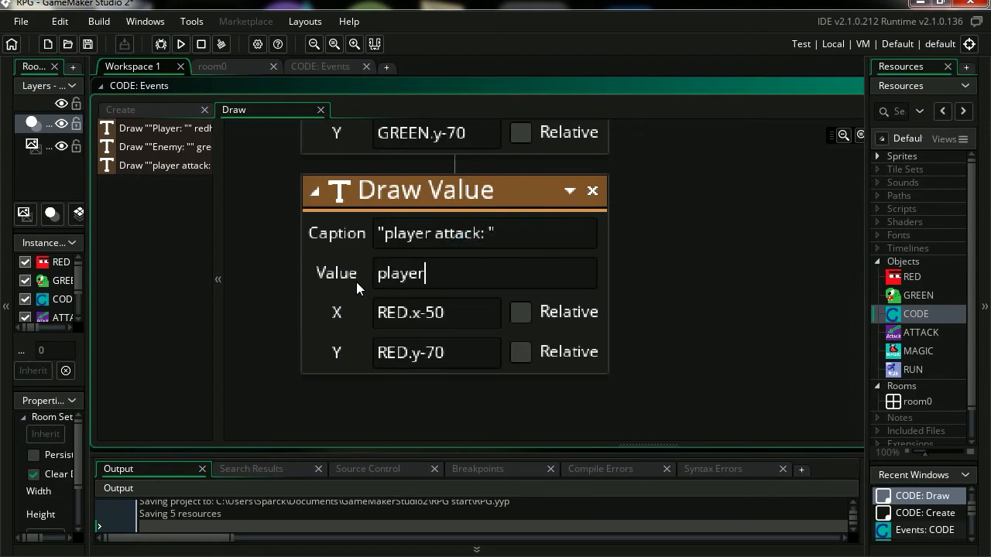
pyautogui.write('player')
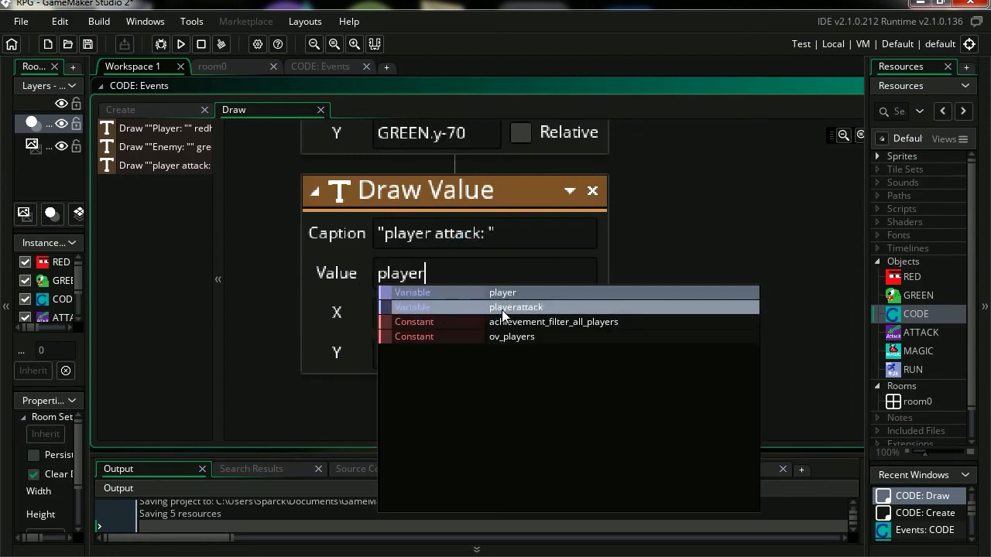
pyautogui.click(517, 307)
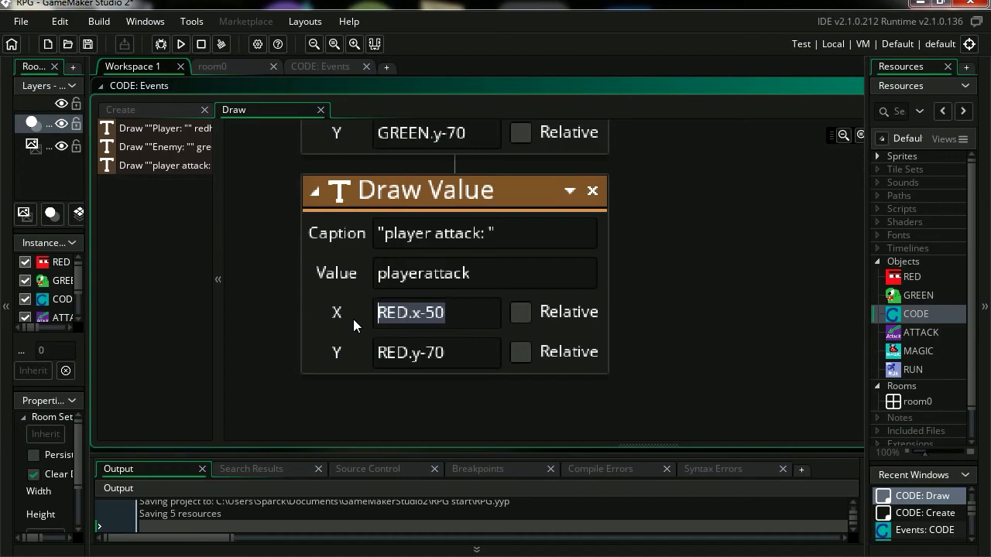
# Place the attack readout at X 20, Y 20 and run the game
pyautogui.write('20')
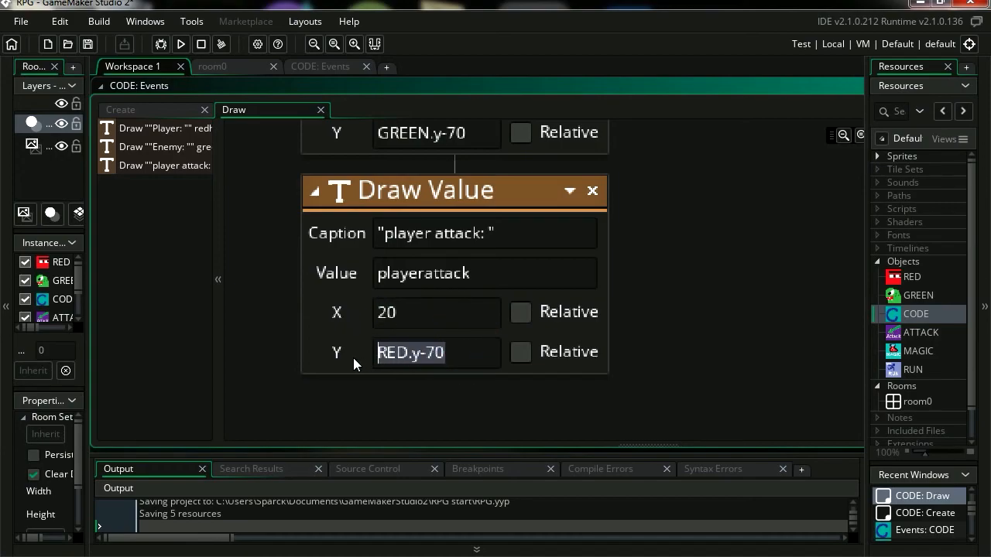
pyautogui.write('20')
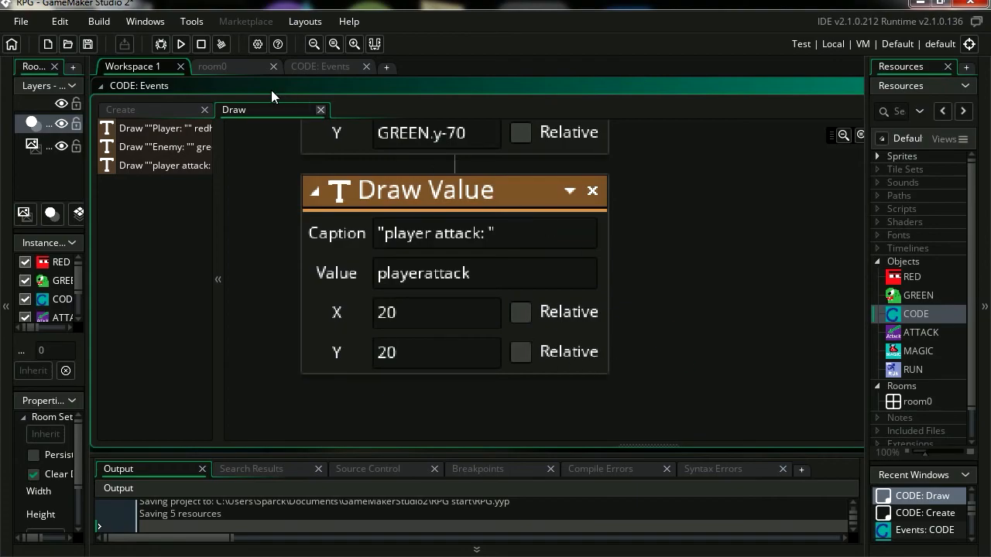
pyautogui.click(180, 43)
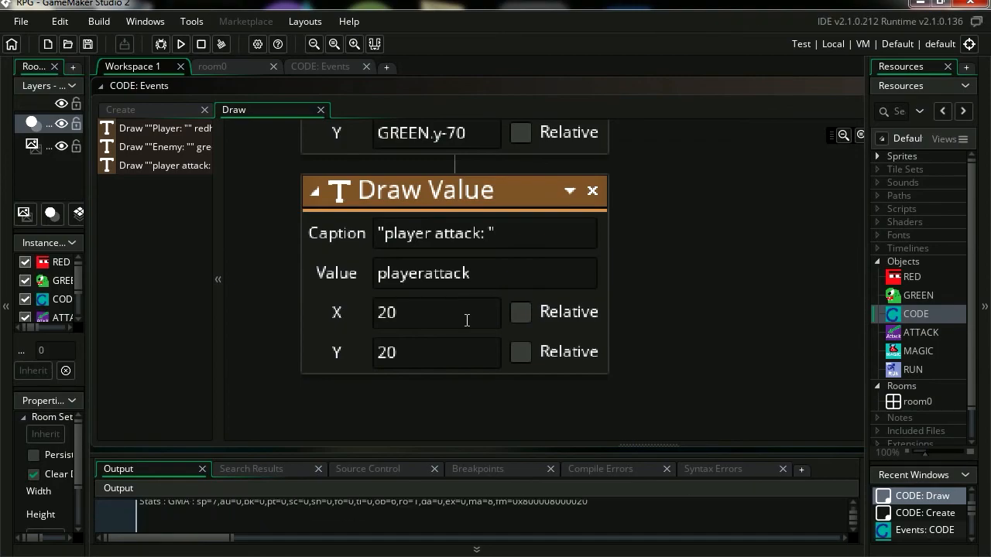
pyautogui.click(181, 44)
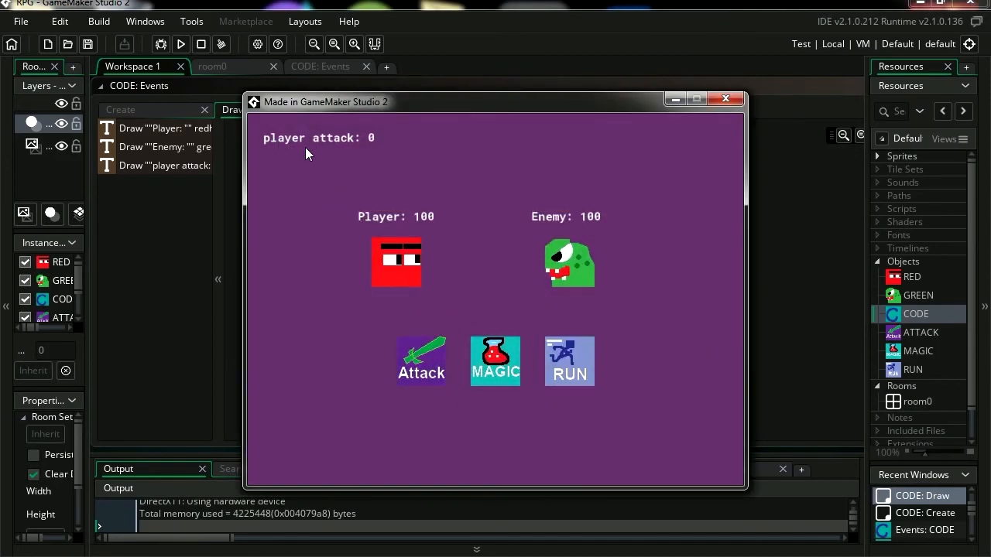
pyautogui.moveTo(687, 218)
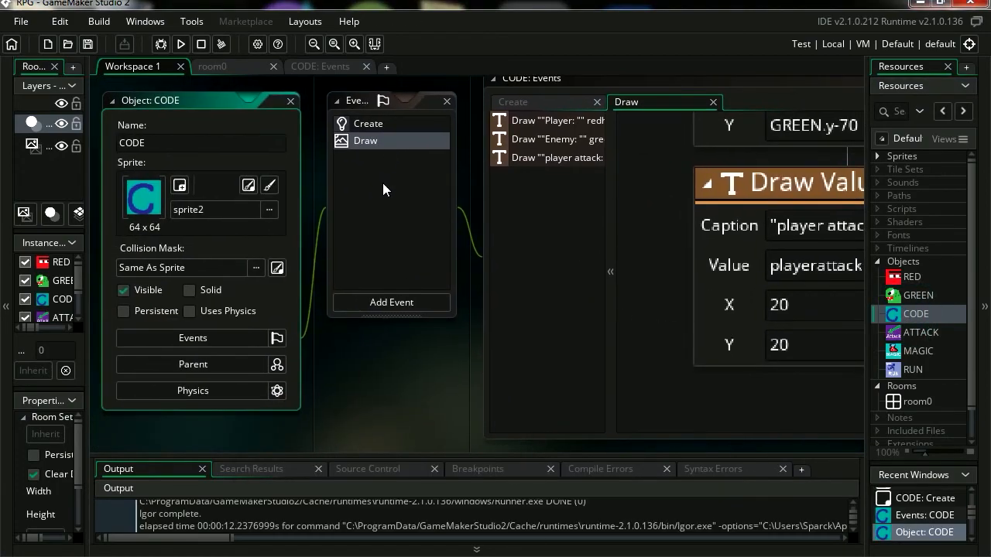
# Add a Step event where left mouse down sets playerattack to 25, then run
pyautogui.click(391, 302)
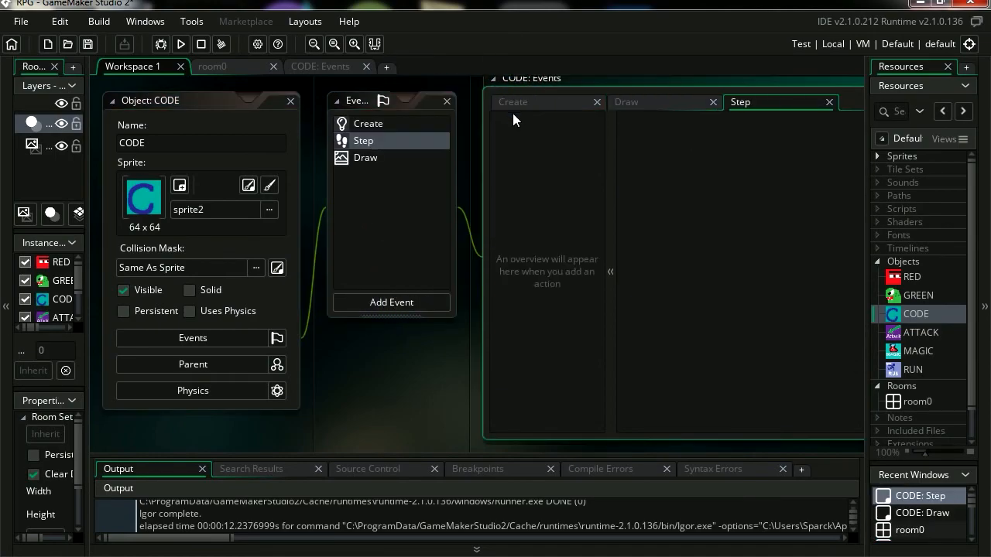
pyautogui.moveTo(675, 94)
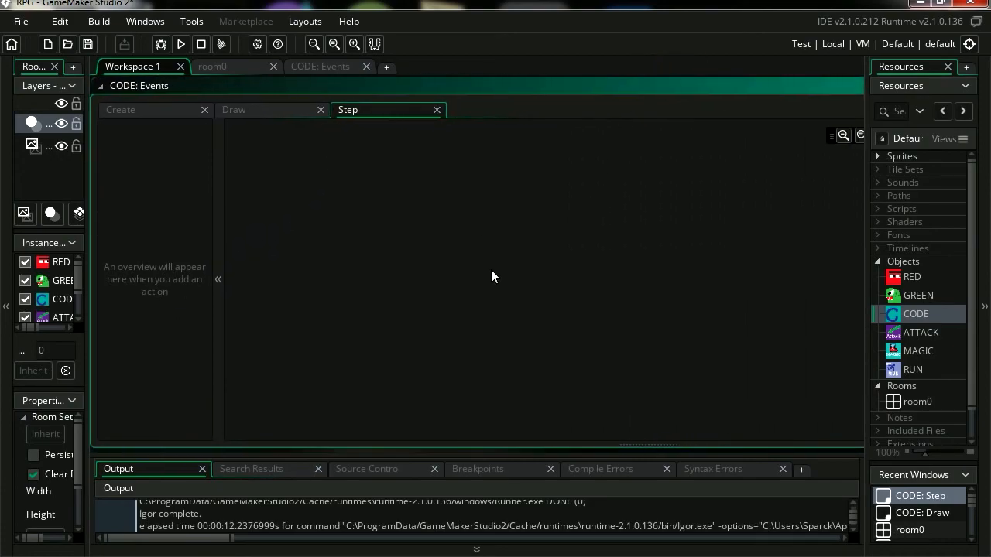
pyautogui.moveTo(765, 283)
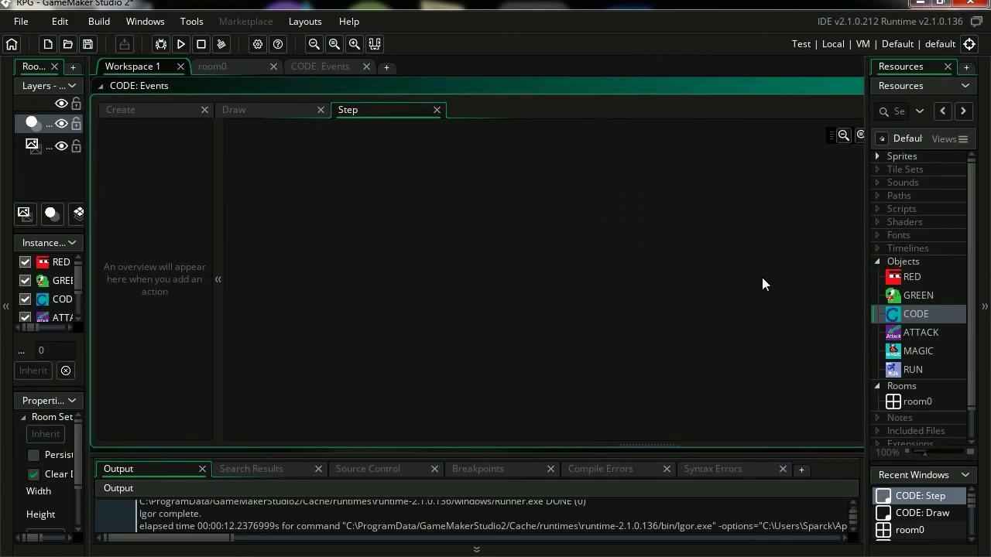
pyautogui.moveTo(758, 333)
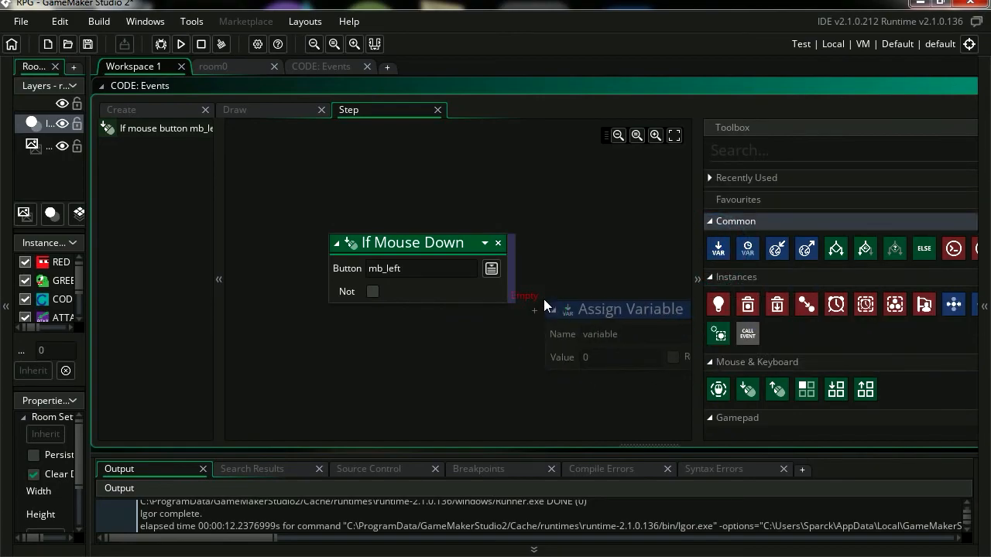
pyautogui.moveTo(615, 309); pyautogui.dragTo(504, 323)
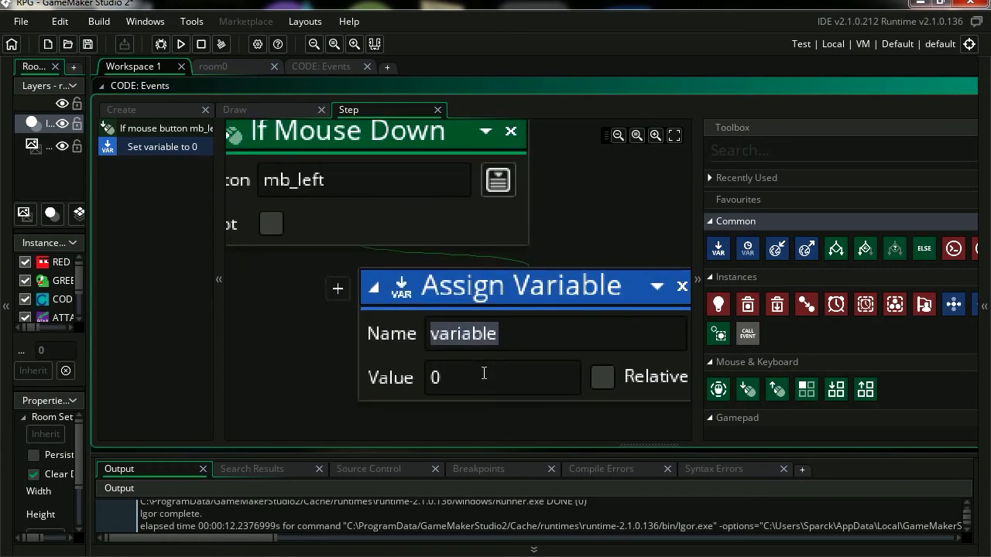
pyautogui.write('playerattack')
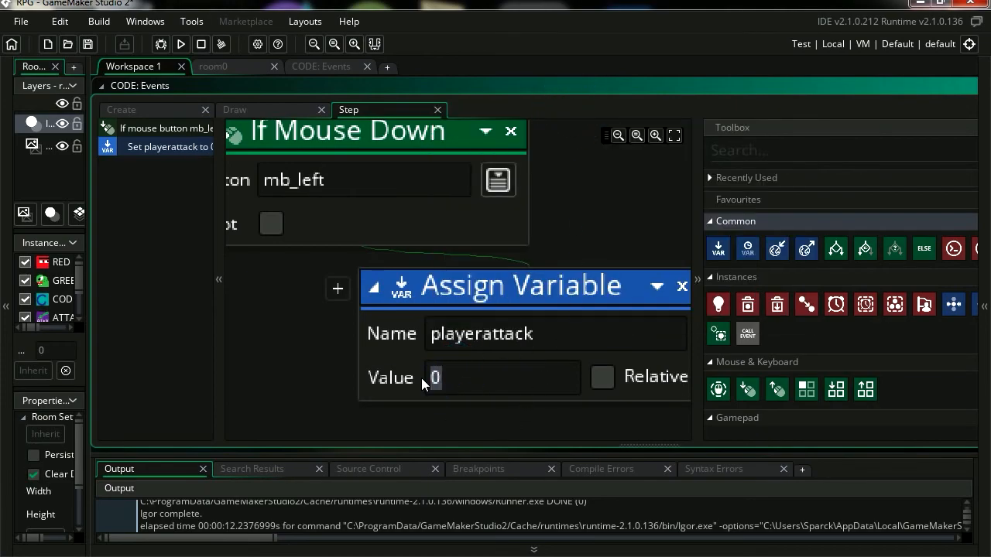
pyautogui.write('25')
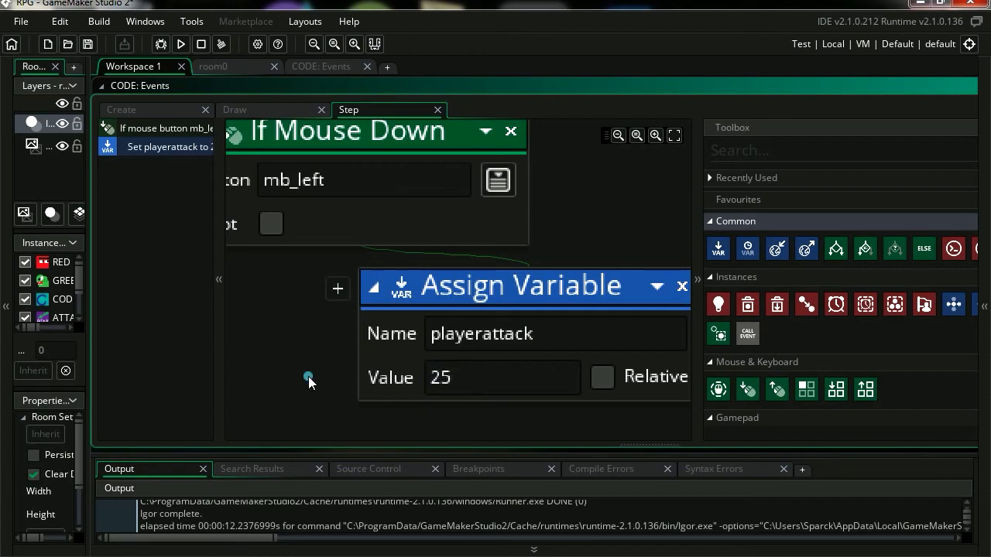
pyautogui.click(181, 44)
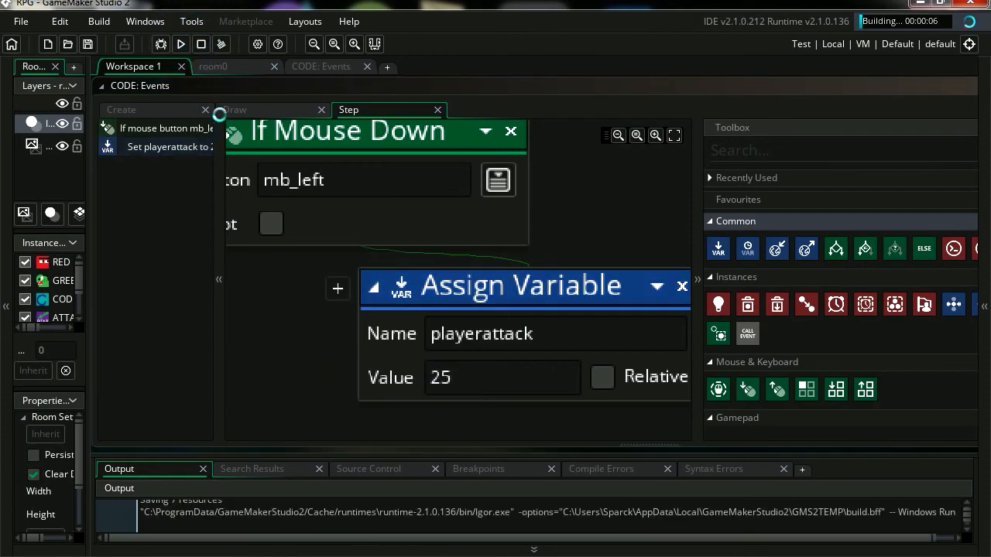
# Confirm the test run shows 'player attack: 25', then close the game
pyautogui.click(180, 44)
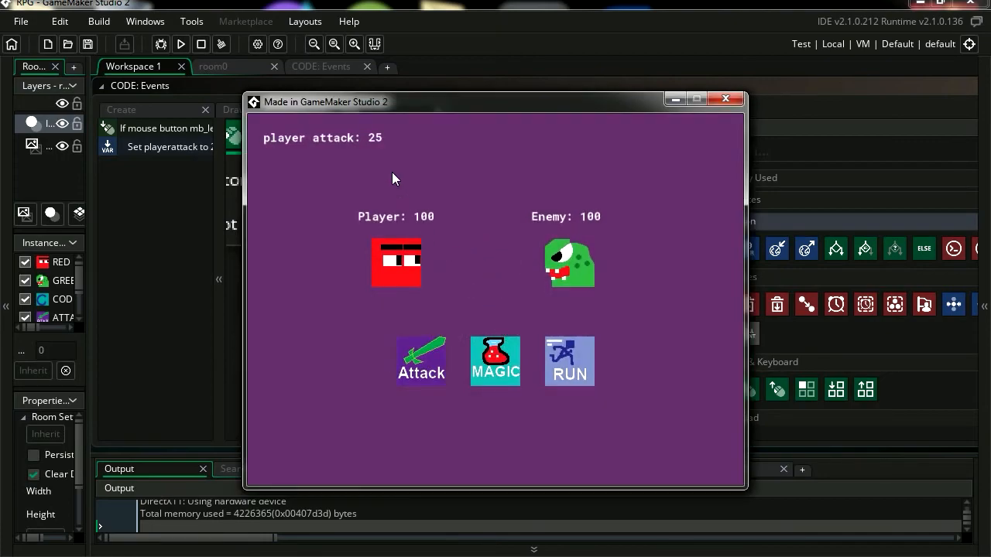
pyautogui.moveTo(414, 197)
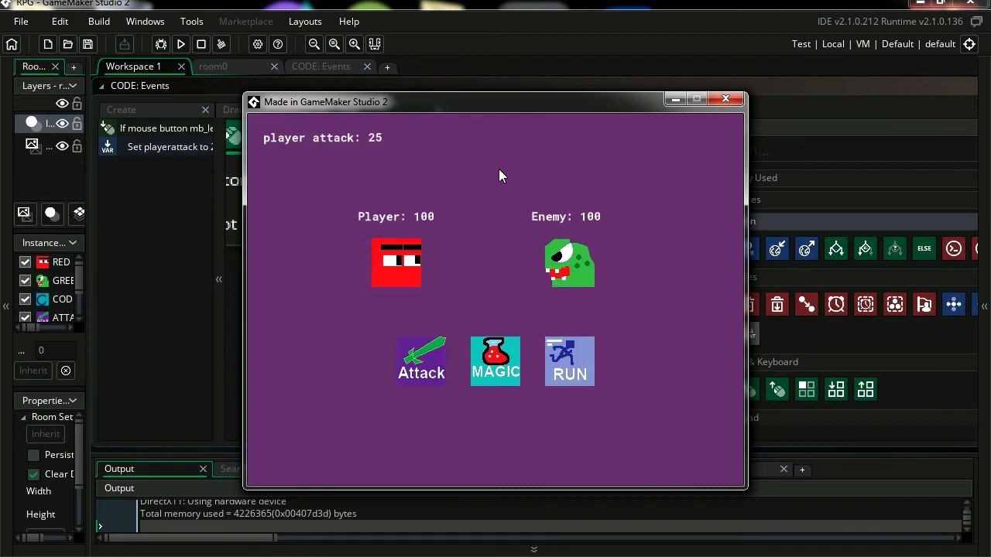
pyautogui.click(726, 98)
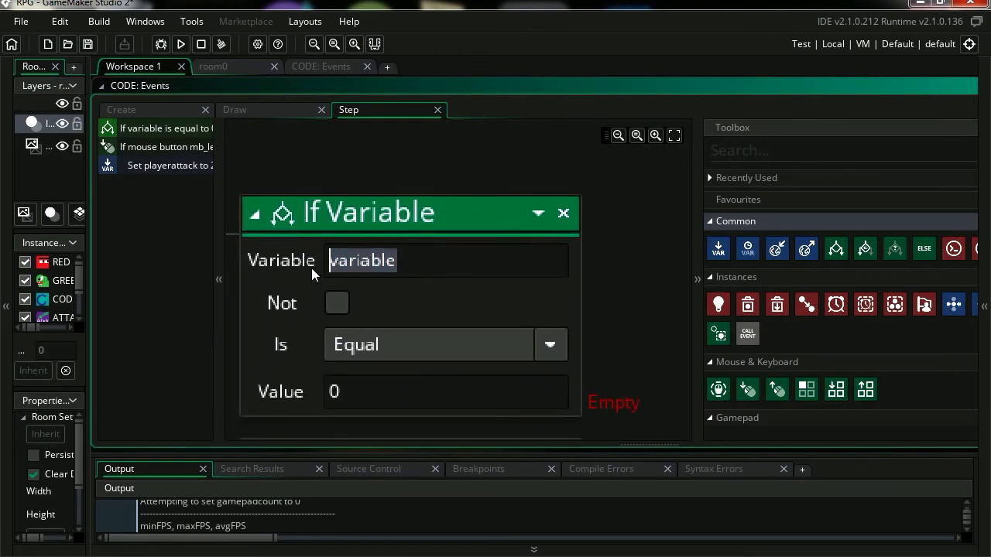
# Add an If Variable condition checking playerattack is greater than 0
pyautogui.write('player')
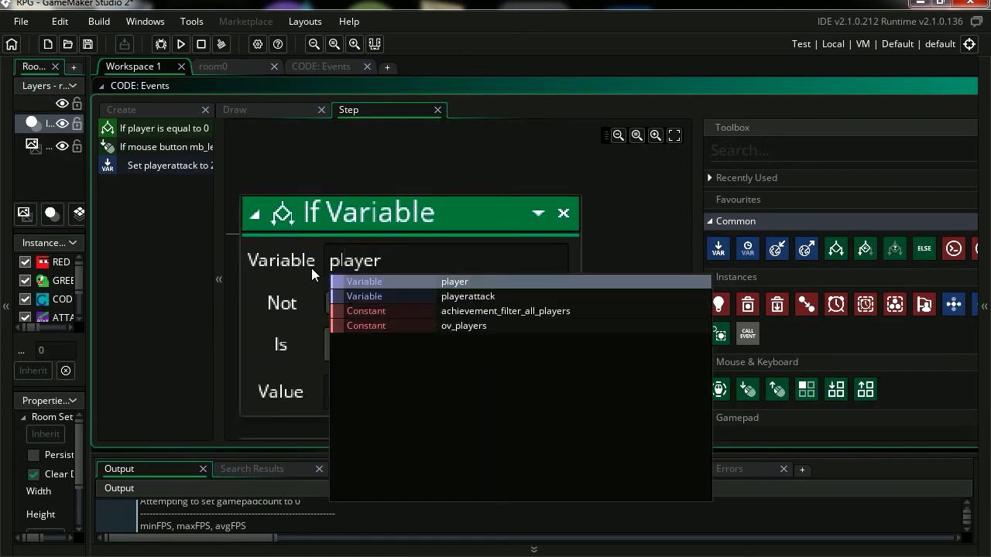
pyautogui.click(468, 296)
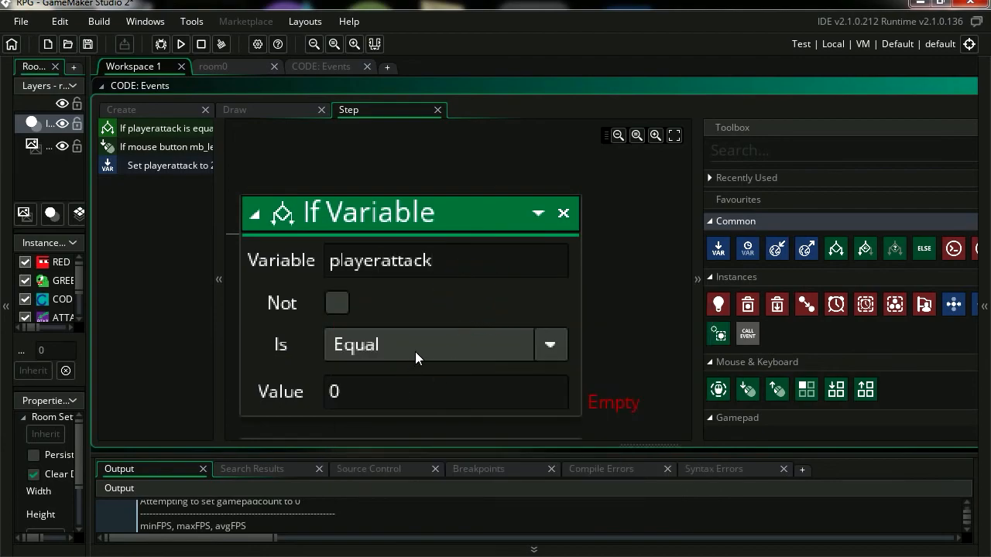
pyautogui.click(549, 344)
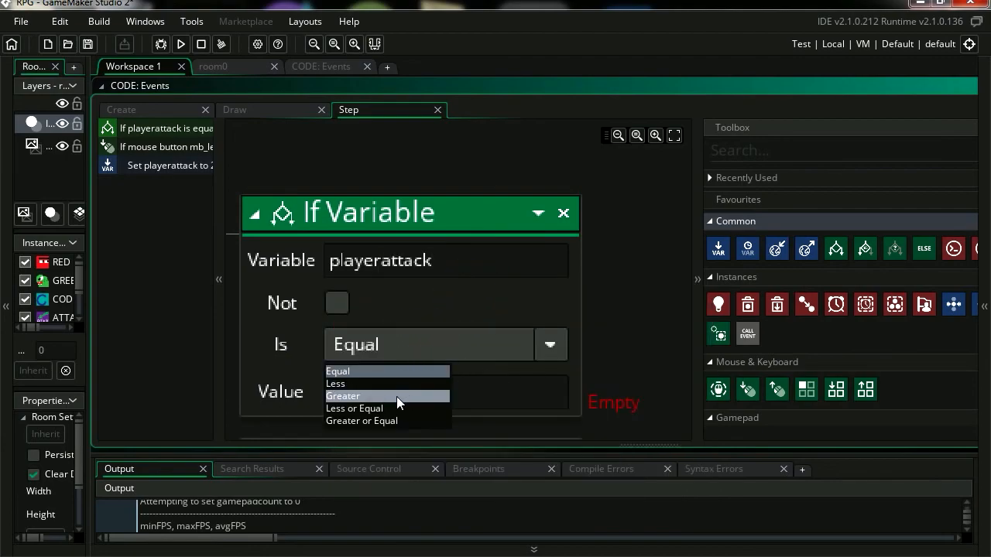
pyautogui.click(343, 395)
pyautogui.write('0')
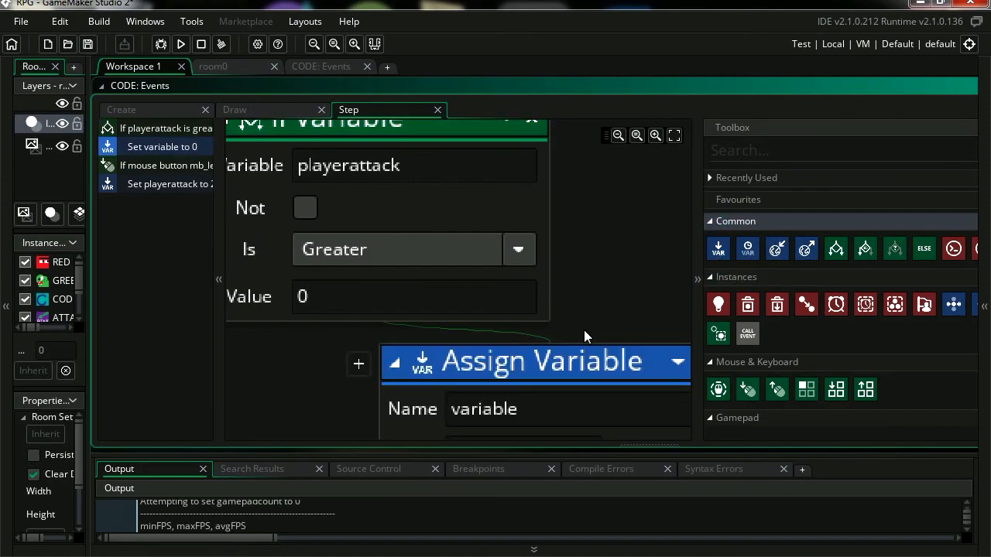
# Under that condition, assign playerattack = playerattack - 1 and run a test
pyautogui.scroll(-3)
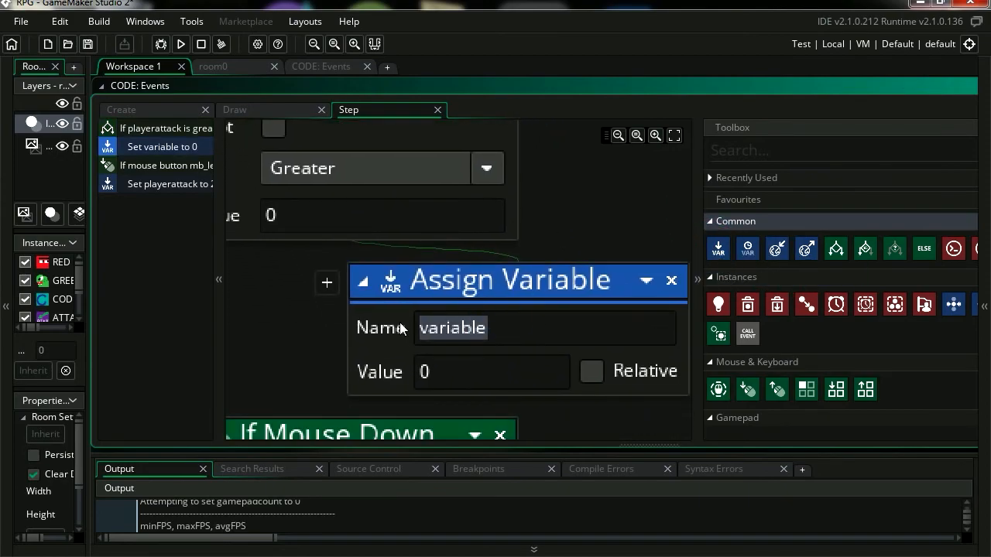
pyautogui.write('playerattack')
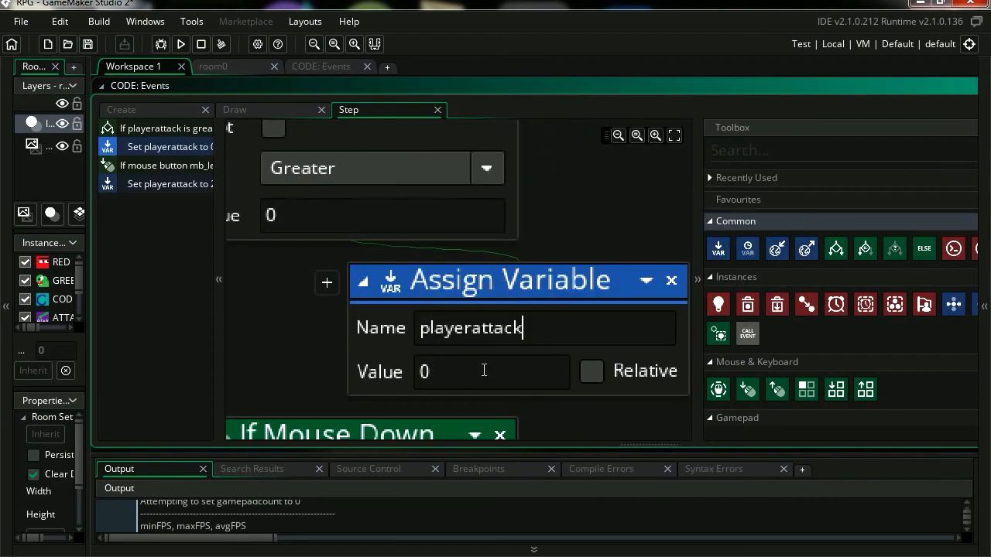
pyautogui.click(468, 371)
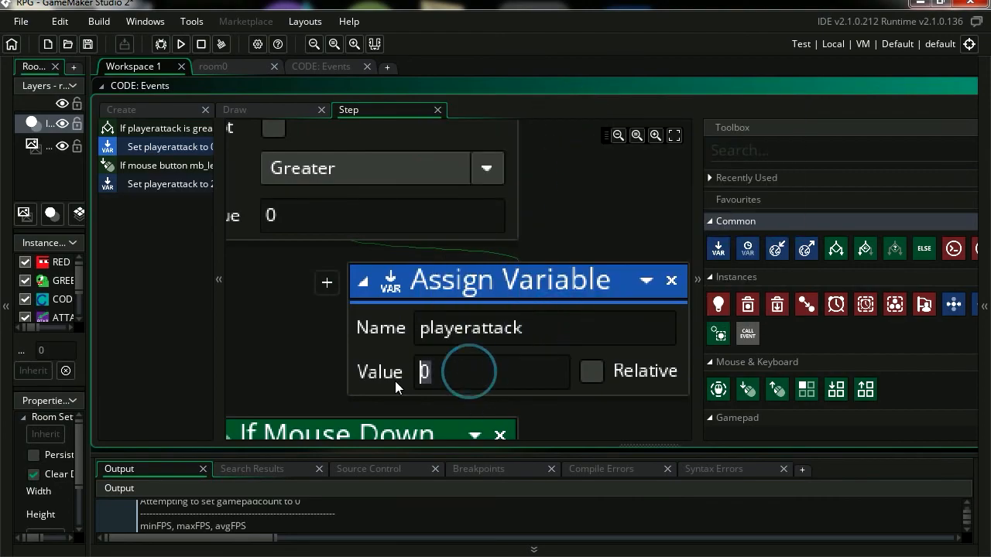
pyautogui.write('playerattack')
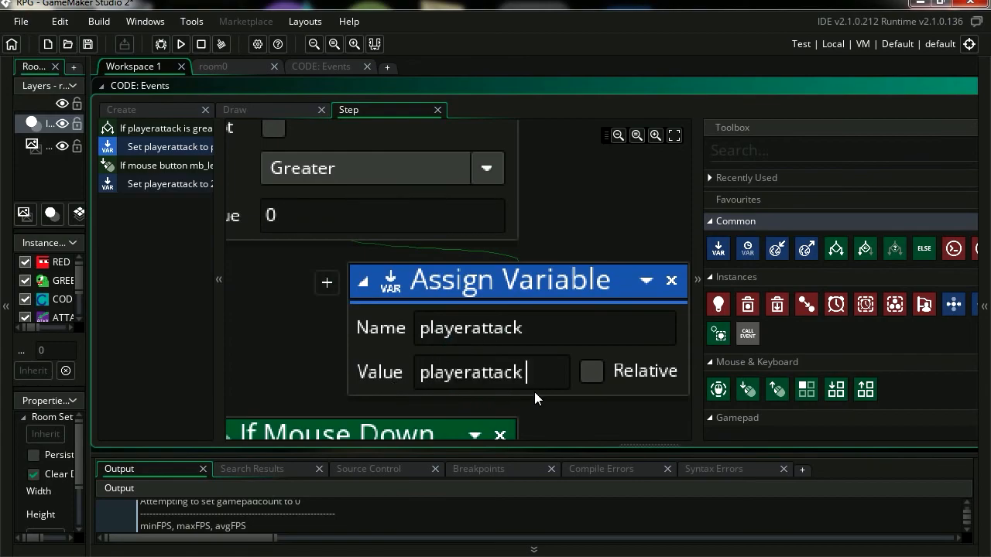
pyautogui.write('- 1')
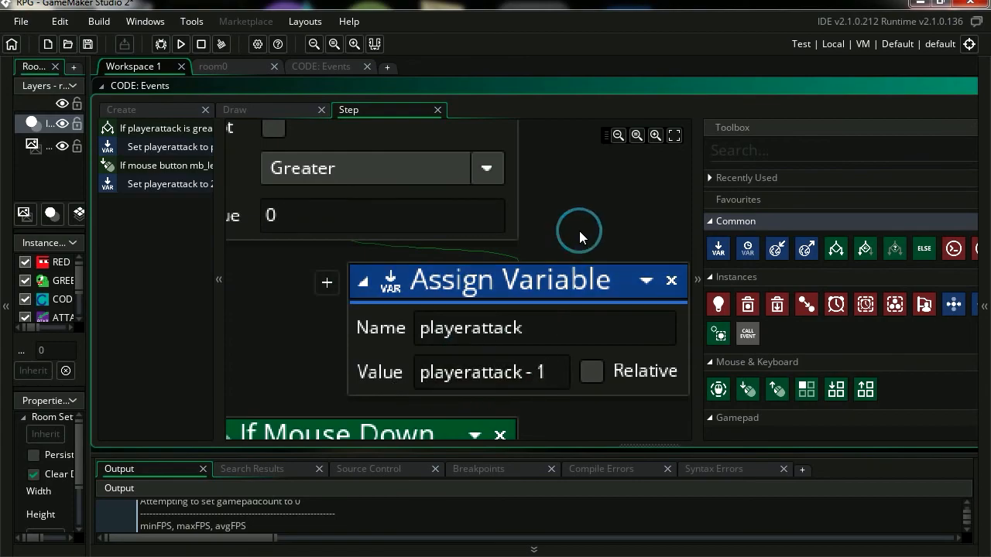
pyautogui.click(181, 44)
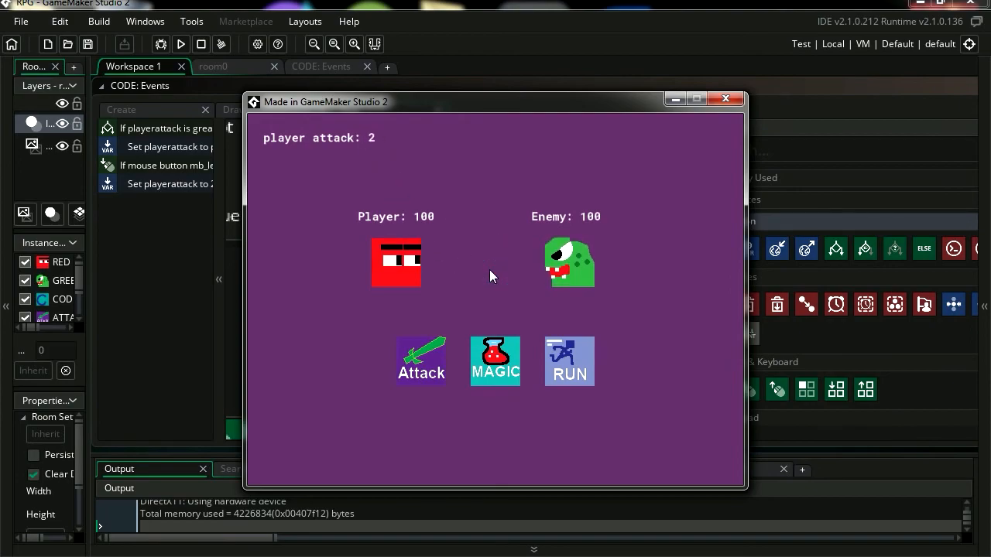
# Click in the game twice, watching attack count down from 22 to 9, then close it
pyautogui.click(480, 263)
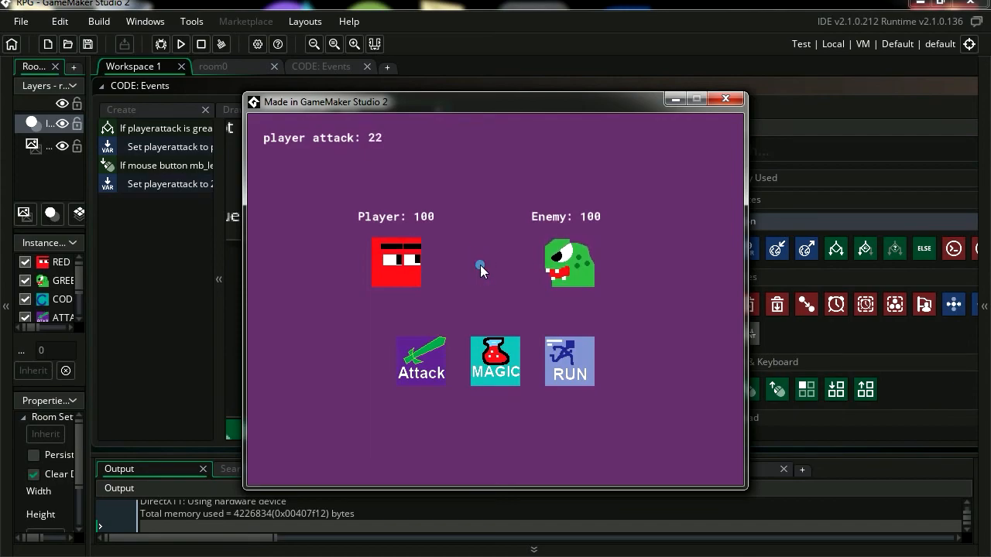
pyautogui.click(480, 265)
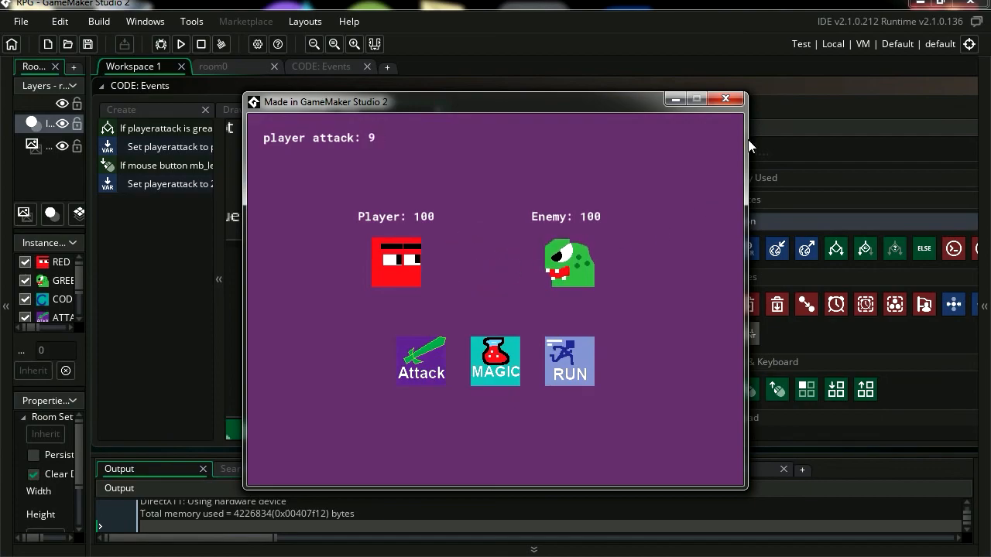
pyautogui.click(725, 99)
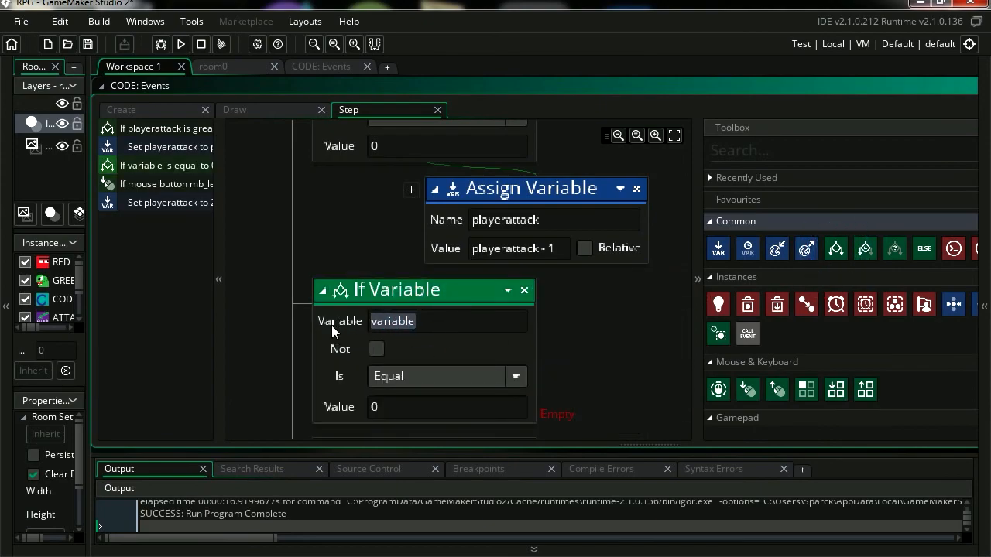
# Nest the mouse-down attack inside an If Variable check that playerattack equals 0, then run
pyautogui.write('player')
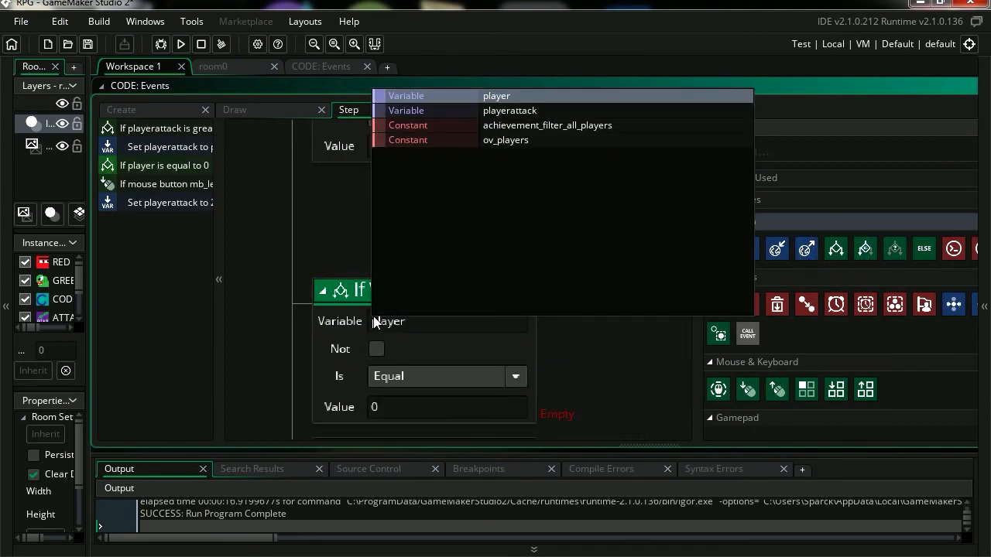
pyautogui.click(510, 110)
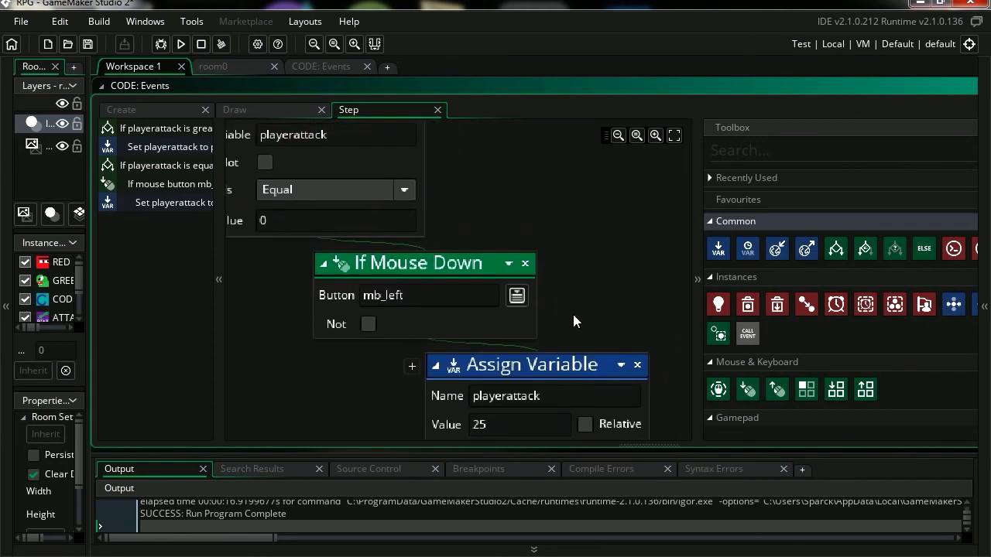
pyautogui.click(181, 44)
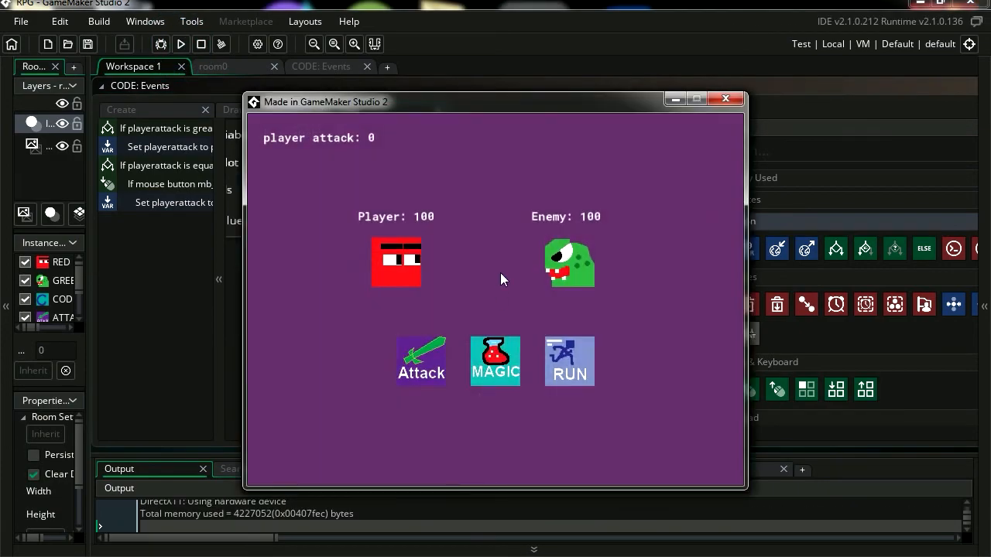
pyautogui.moveTo(495, 275)
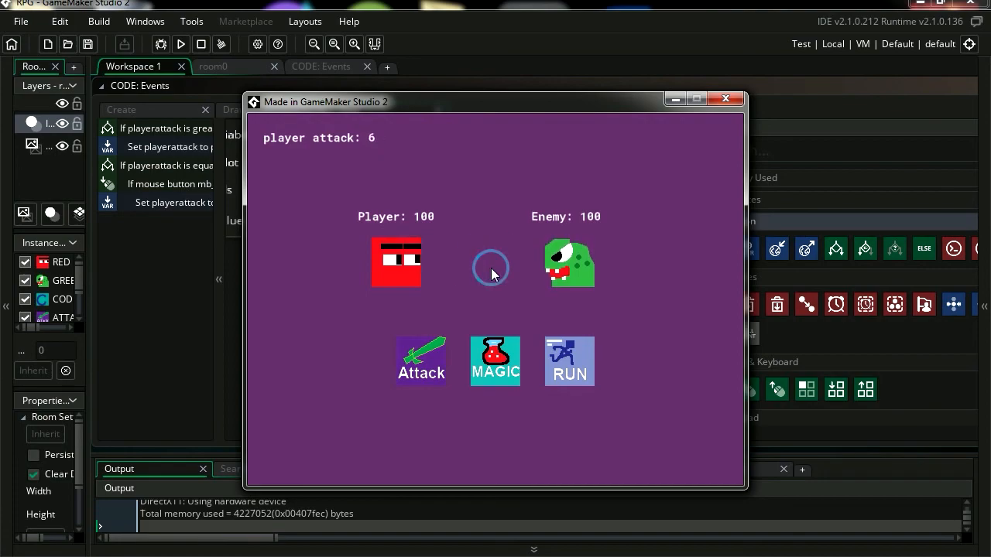
# Click in the game, watch player attack count down to 0, then close it
pyautogui.click(490, 267)
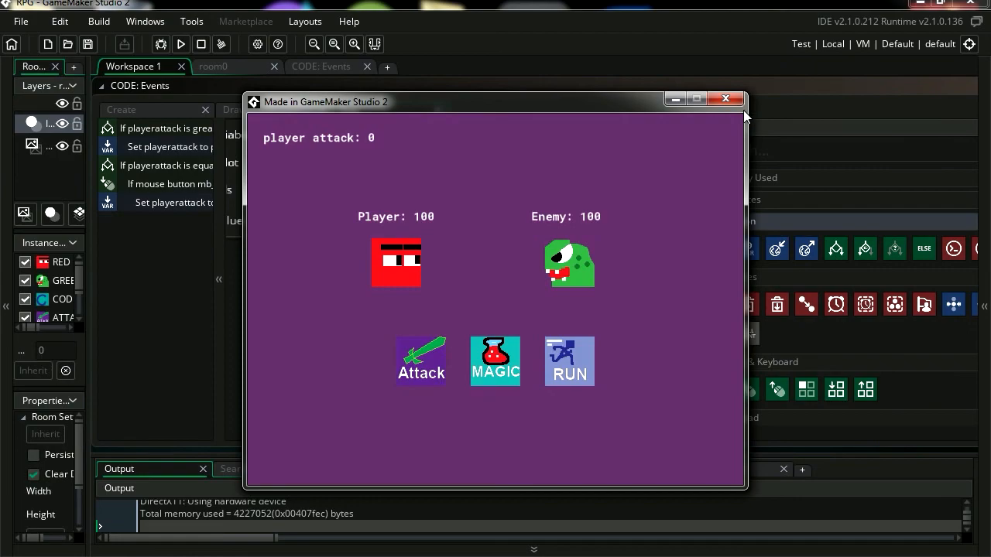
pyautogui.click(726, 98)
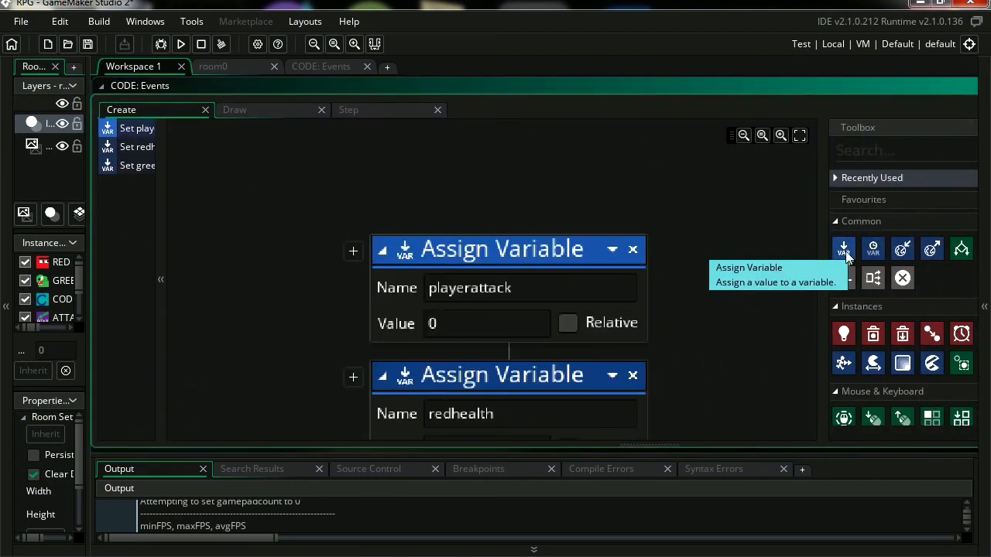
# Add a playerdamange variable set to 0 in the Create event, then open the Step event
pyautogui.click(843, 248)
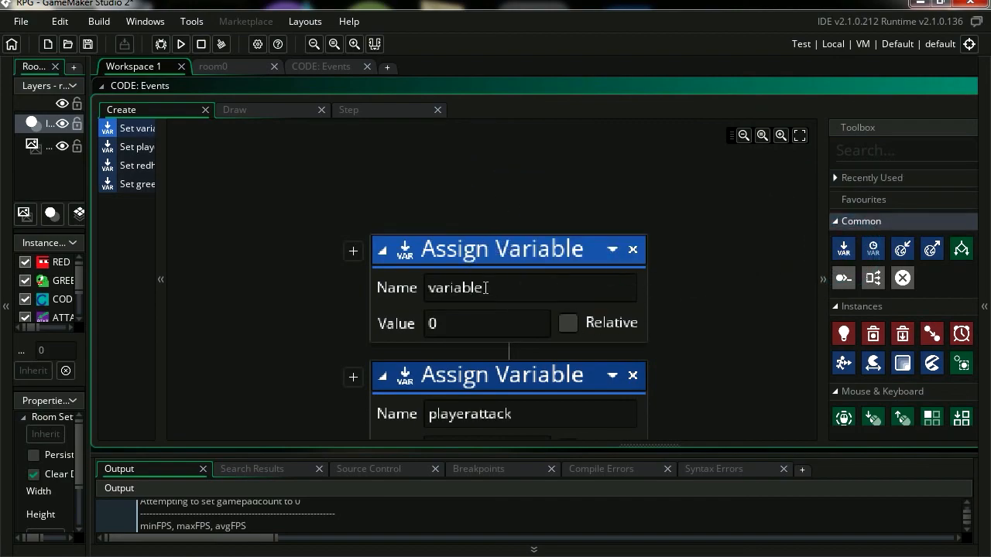
pyautogui.doubleClick(455, 287)
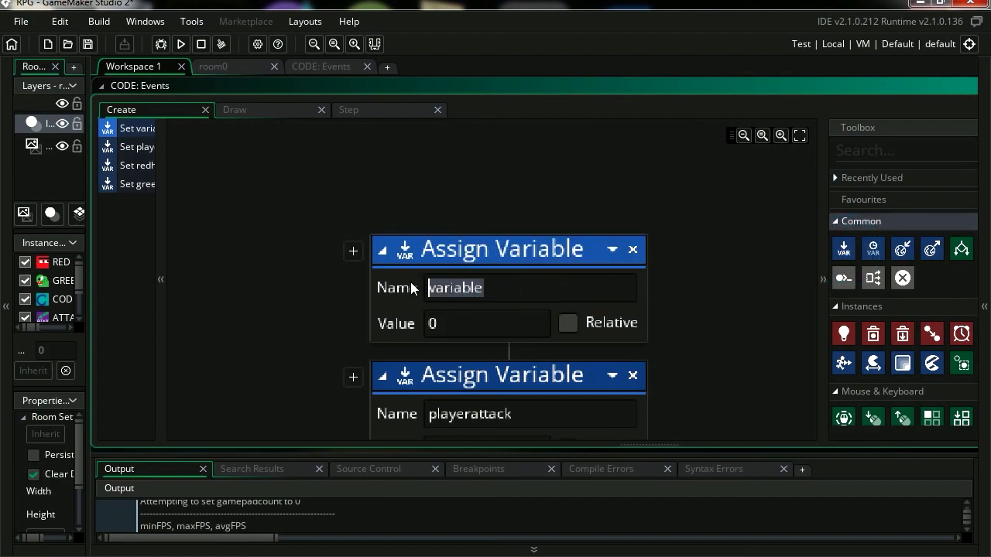
pyautogui.write('player')
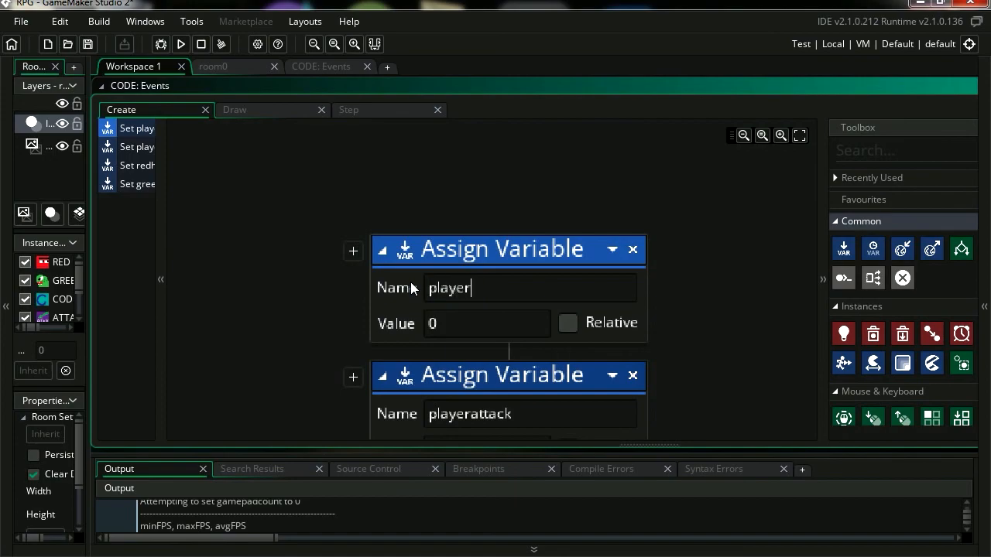
pyautogui.write('damange')
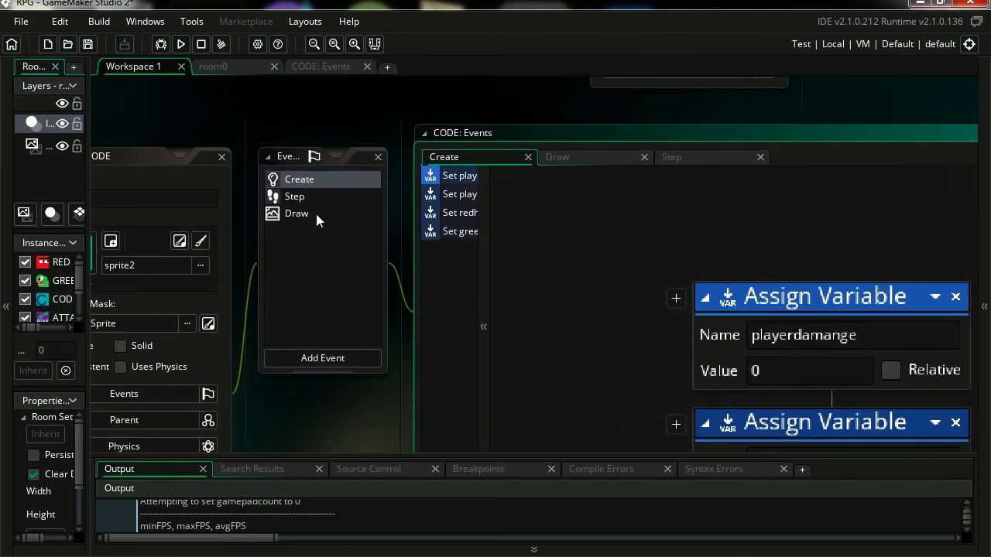
pyautogui.click(294, 196)
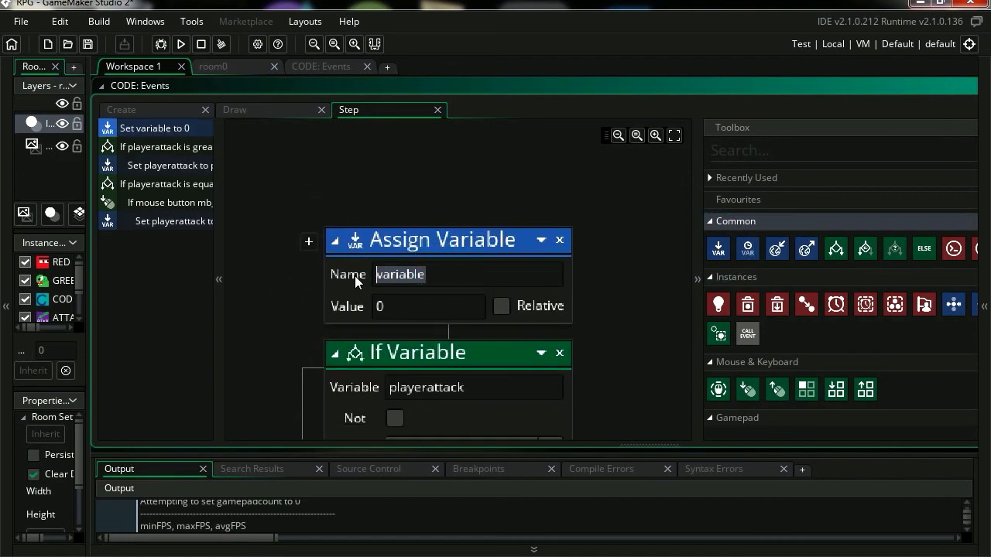
# Assign playerdamange the value random_range(1, 10) at the top of the Step event
pyautogui.write('playe')
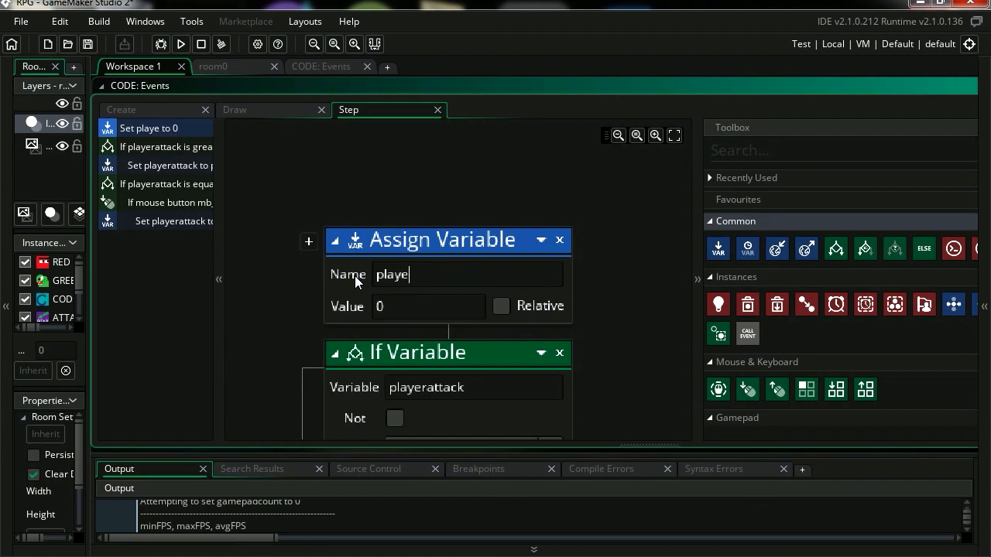
pyautogui.write('r')
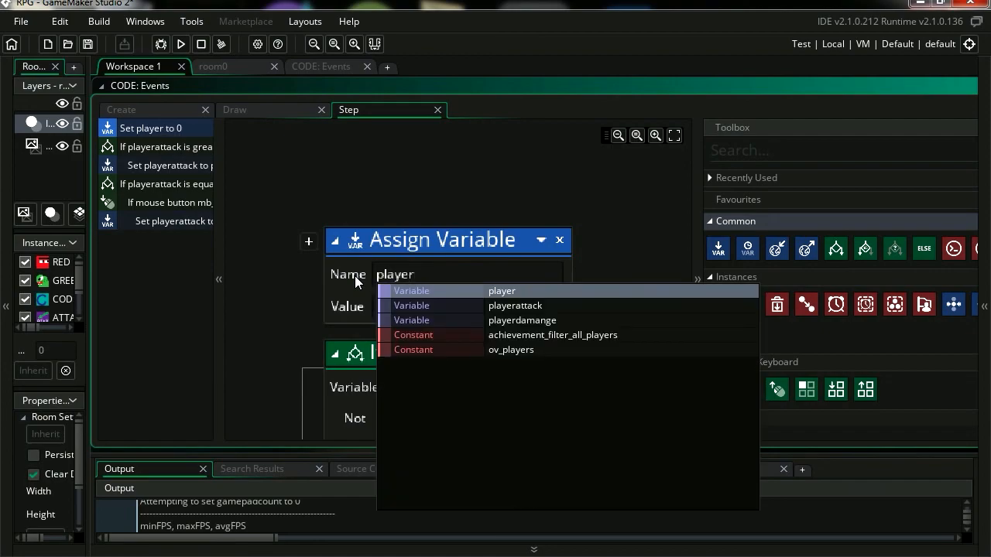
pyautogui.click(522, 320)
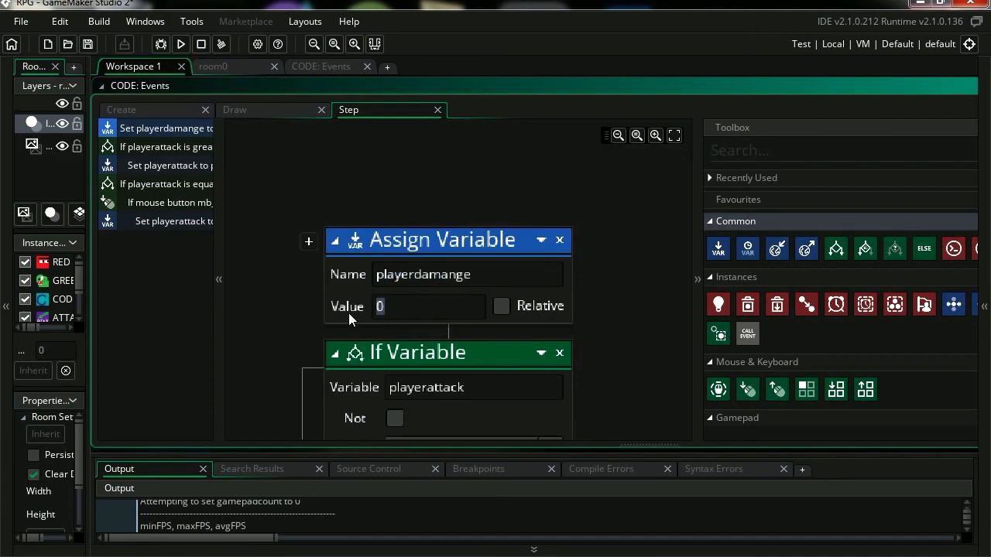
pyautogui.write('ra')
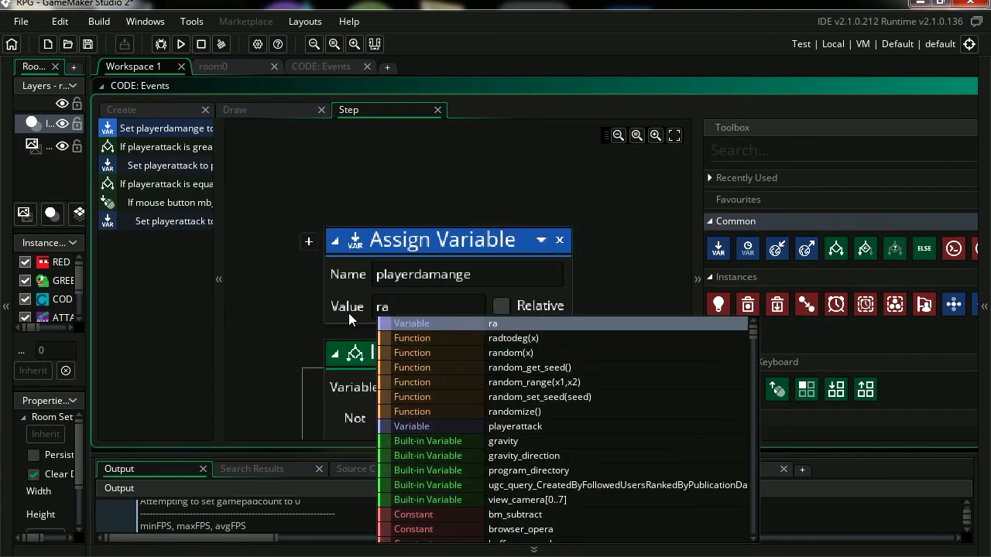
pyautogui.click(535, 382)
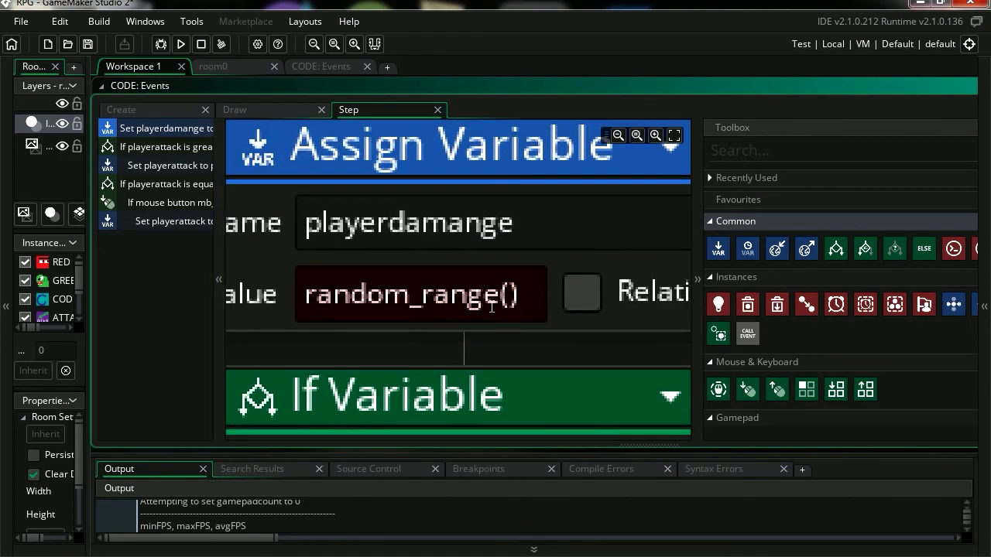
pyautogui.write('0,0')
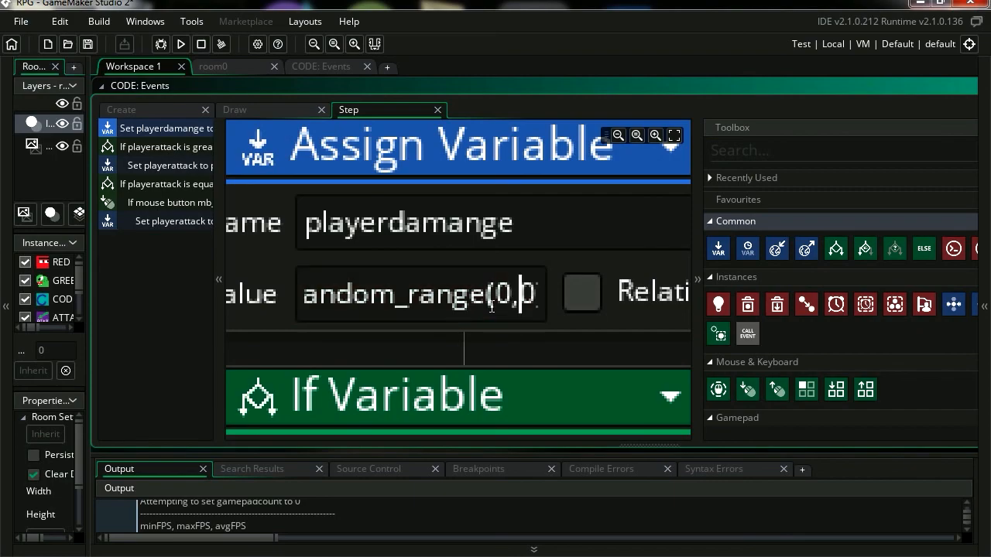
pyautogui.write('1')
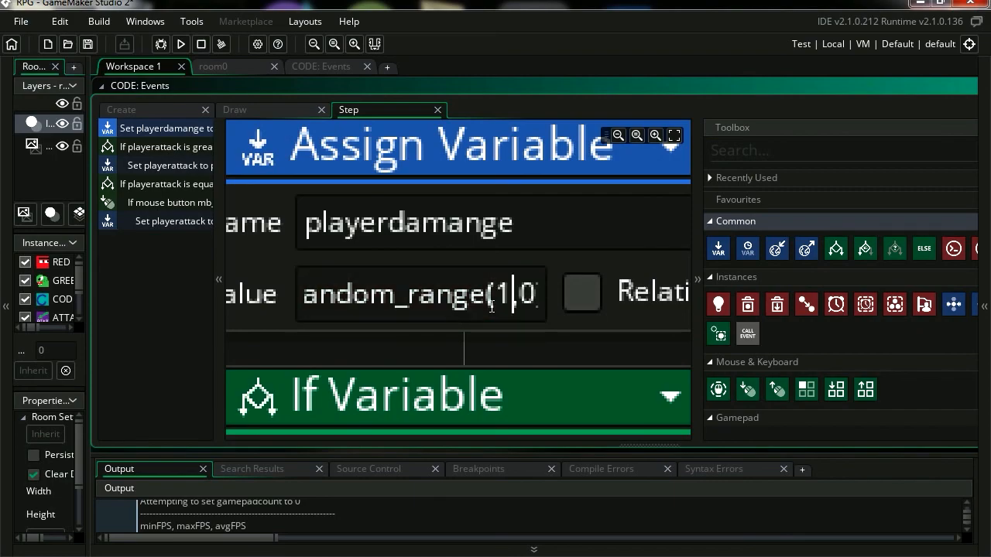
pyautogui.press('Backspace')
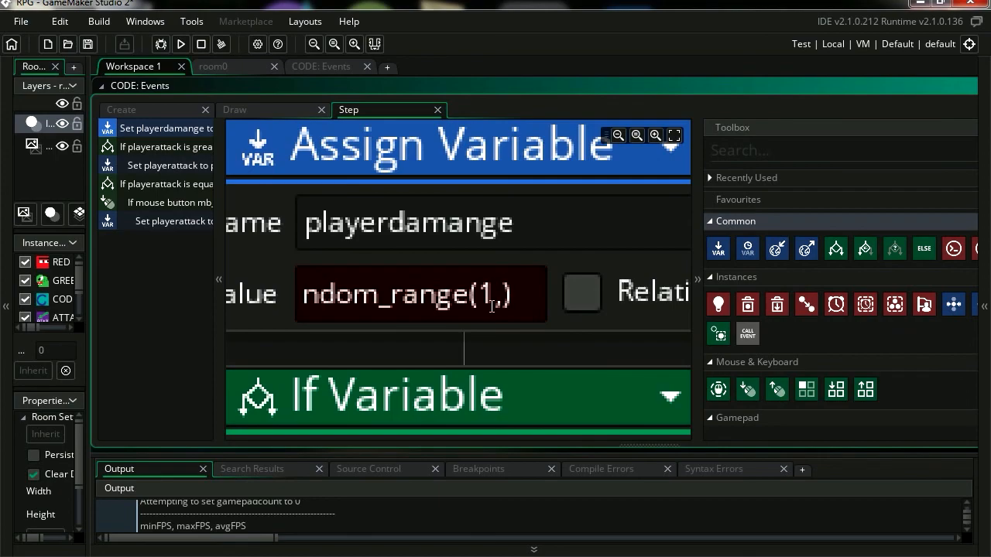
pyautogui.write('10')
pyautogui.write('playe')
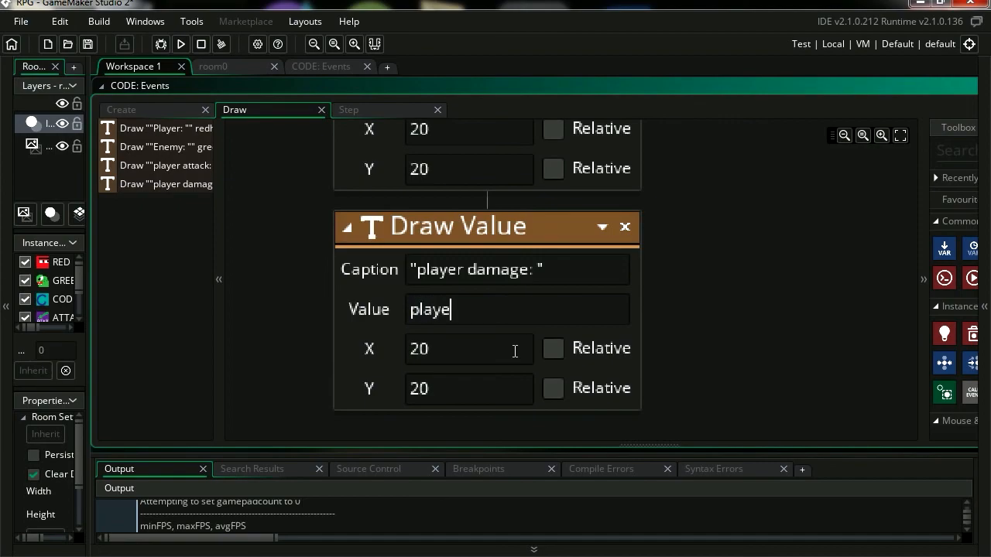
# Set the Draw Value to show playerdamange at Y 40 and run the game
pyautogui.write('r')
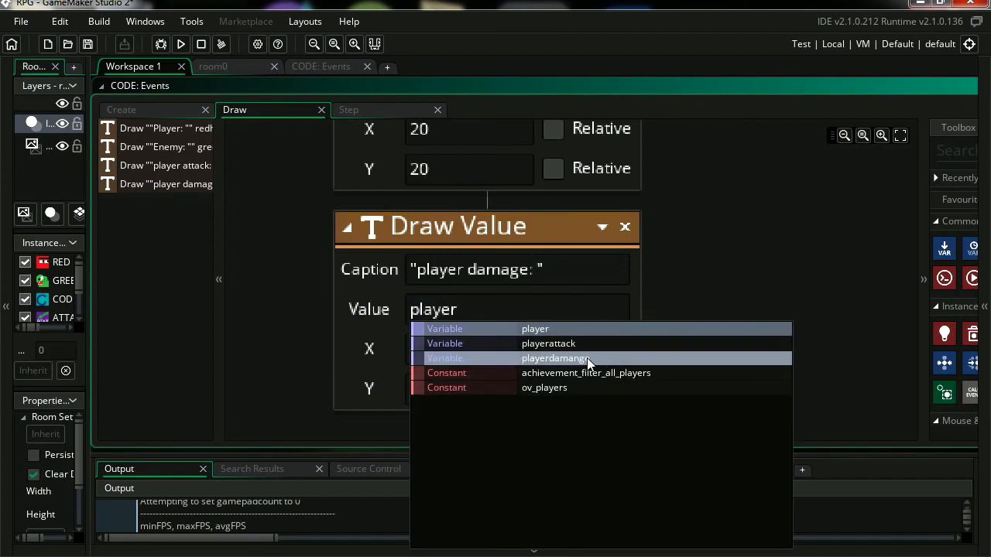
pyautogui.click(559, 358)
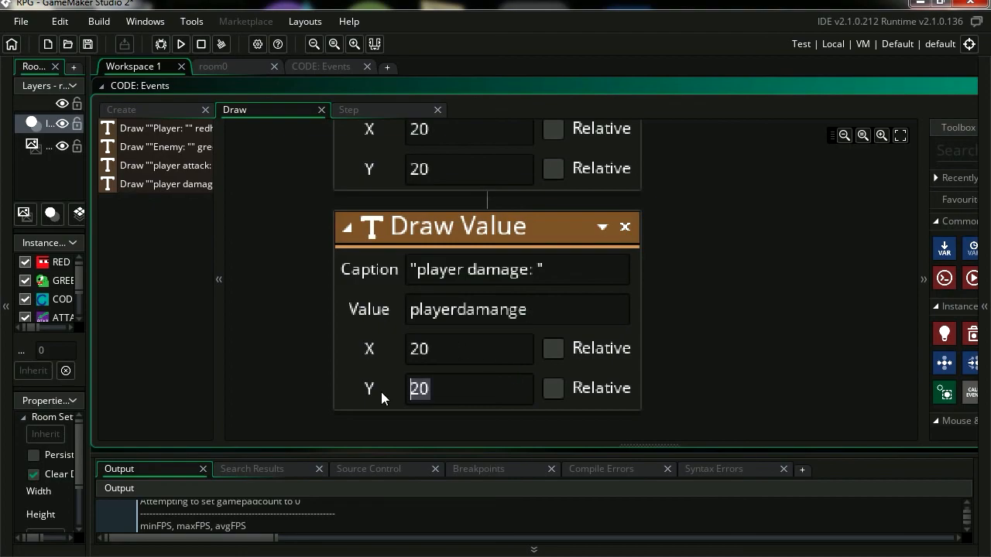
pyautogui.write('40')
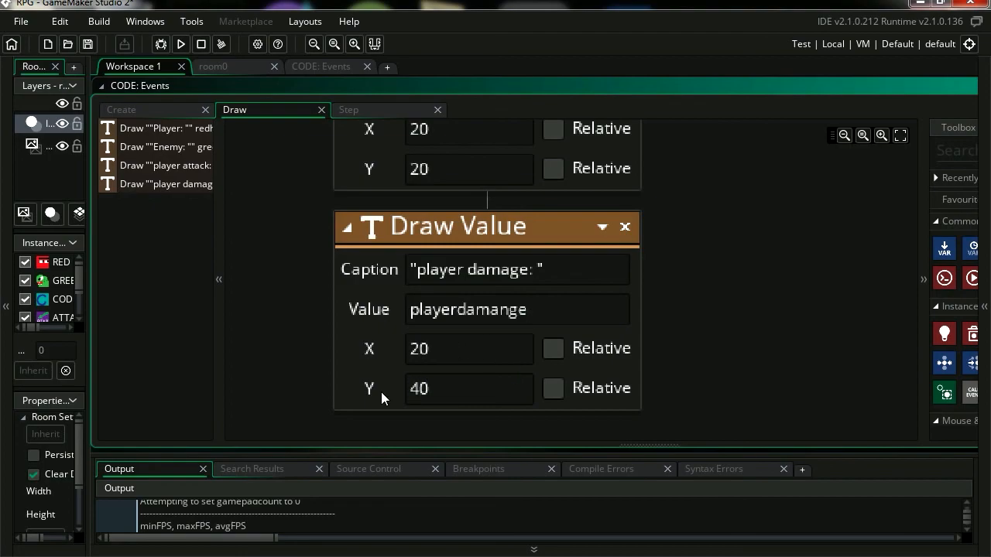
pyautogui.click(180, 44)
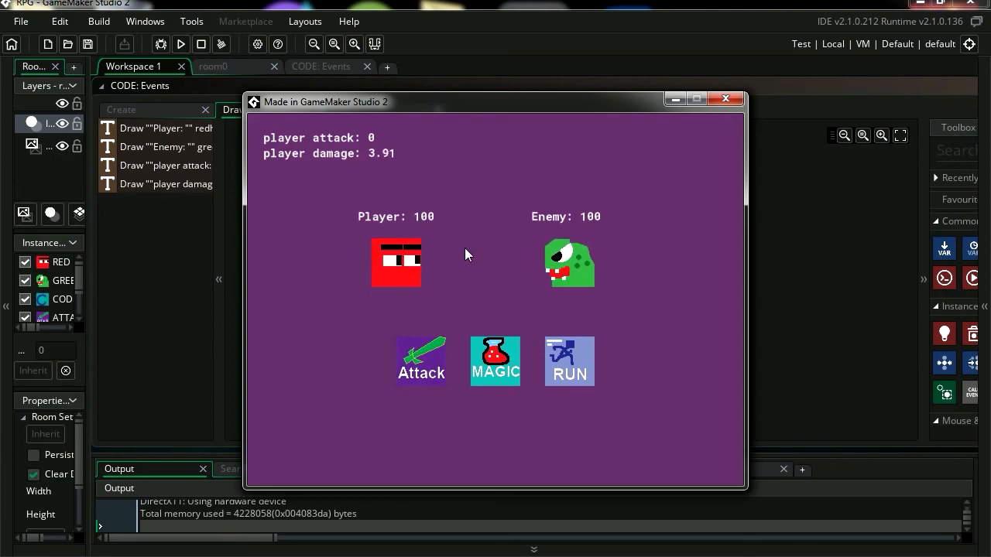
pyautogui.moveTo(728, 115)
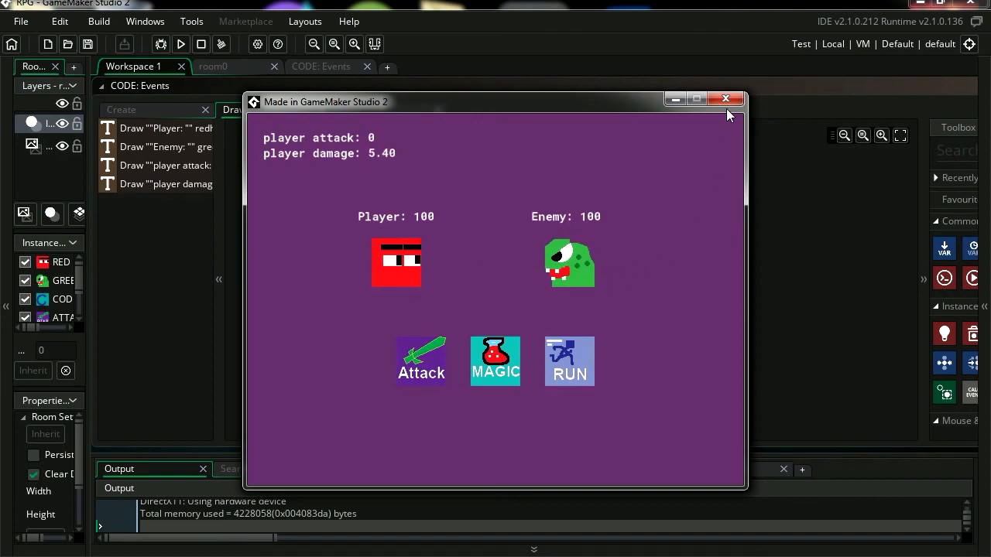
# Close the test game after the damage readout changes, and return to the Step event
pyautogui.click(726, 99)
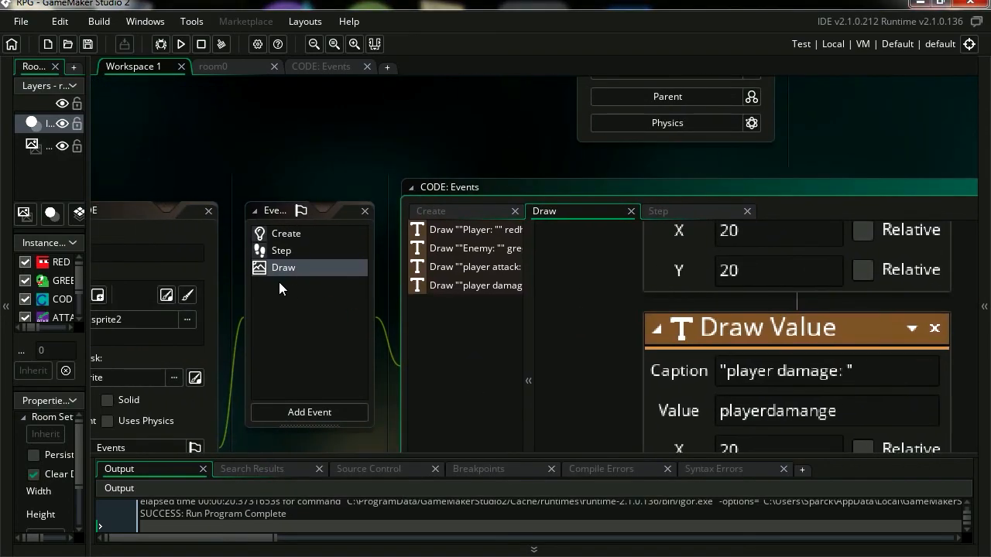
pyautogui.click(657, 211)
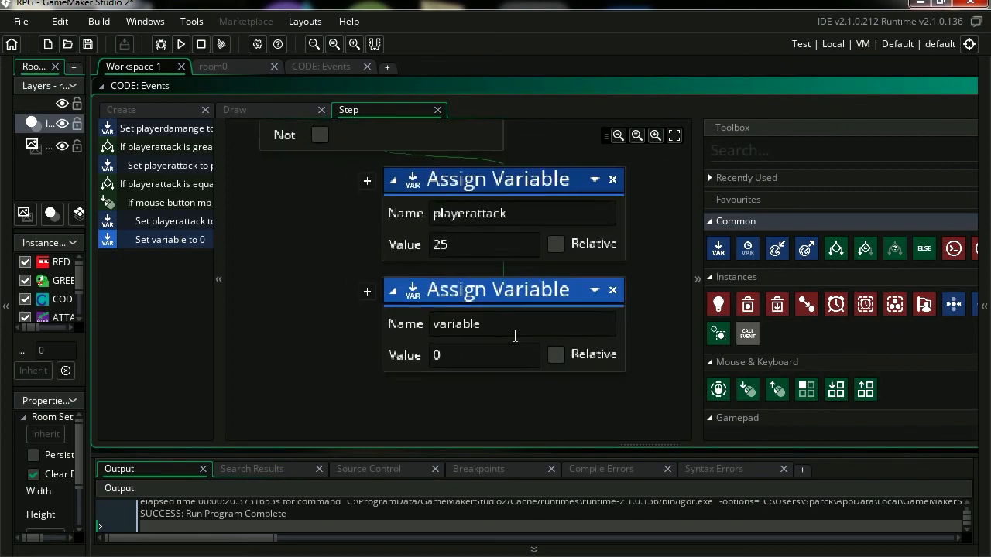
# Assign greenhealth the value greenhealth - 5 in the Step event and run the game
pyautogui.write('greenhealth')
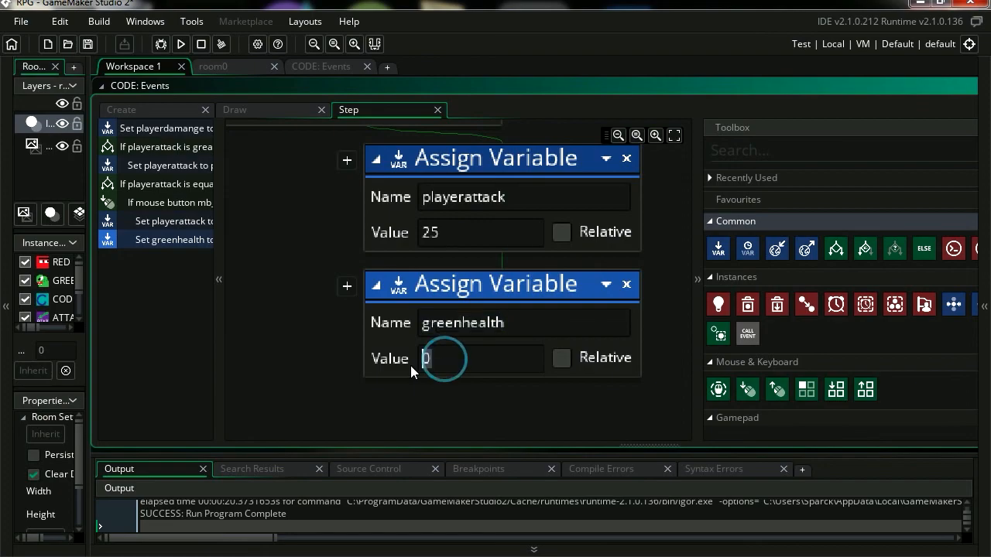
pyautogui.write('greenhealth')
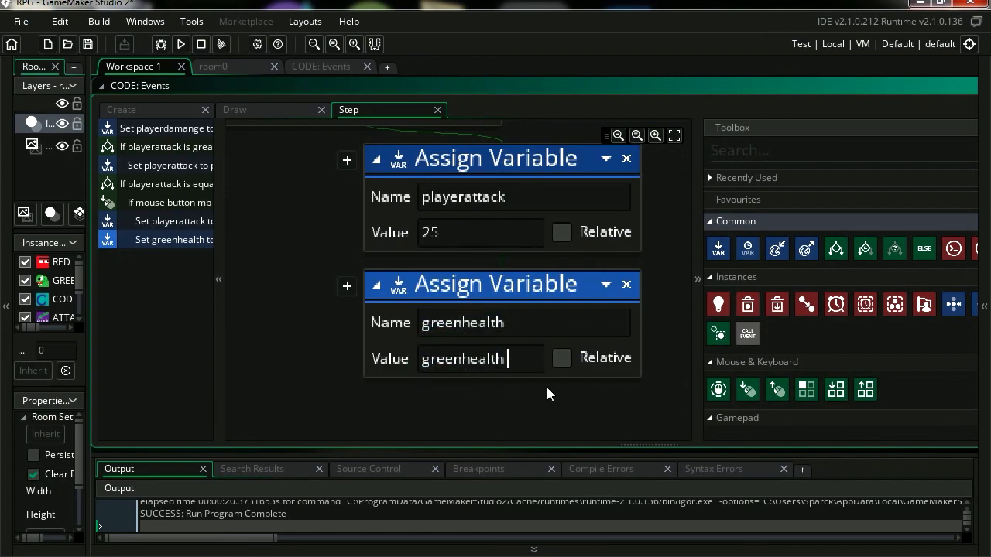
pyautogui.write('- 5')
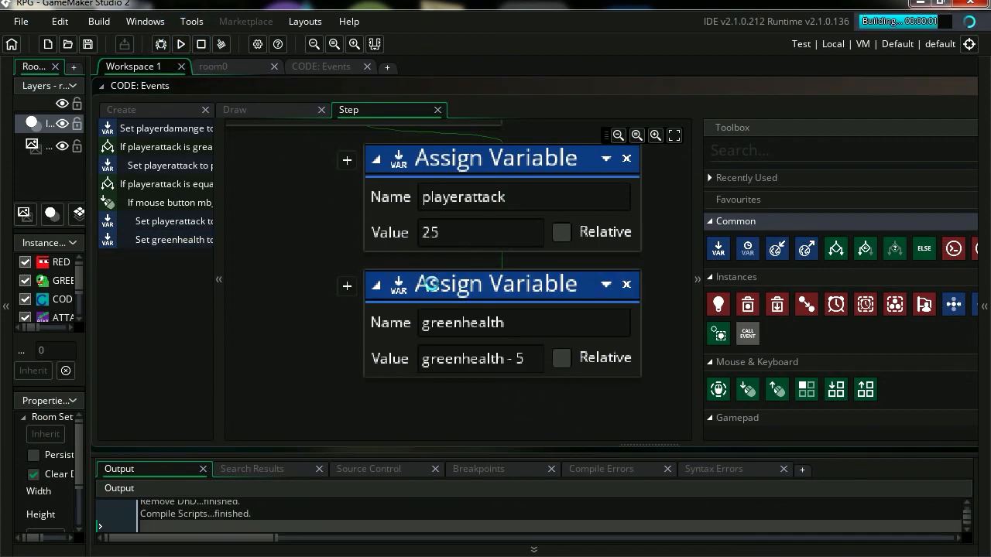
pyautogui.click(180, 44)
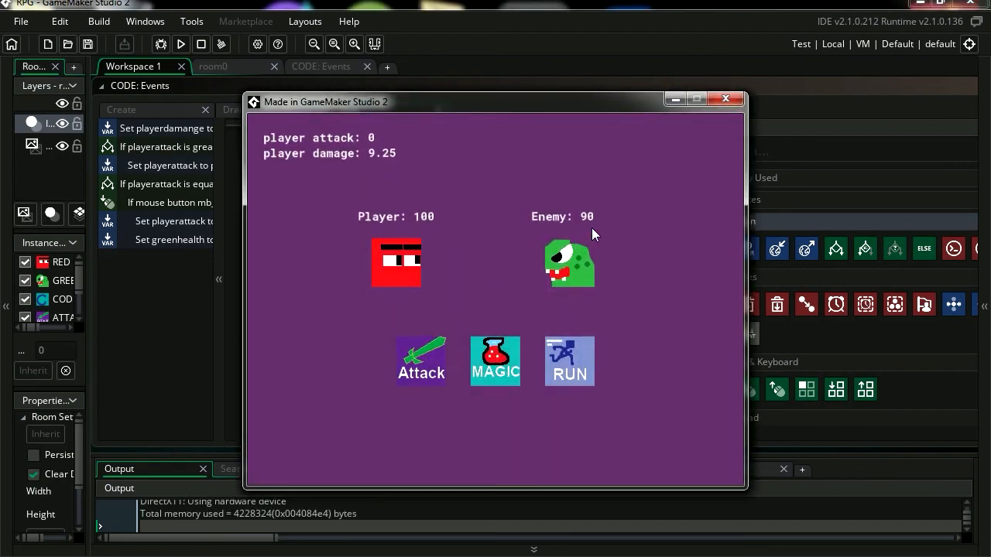
# Close the test game once Enemy health shows 90
pyautogui.click(421, 361)
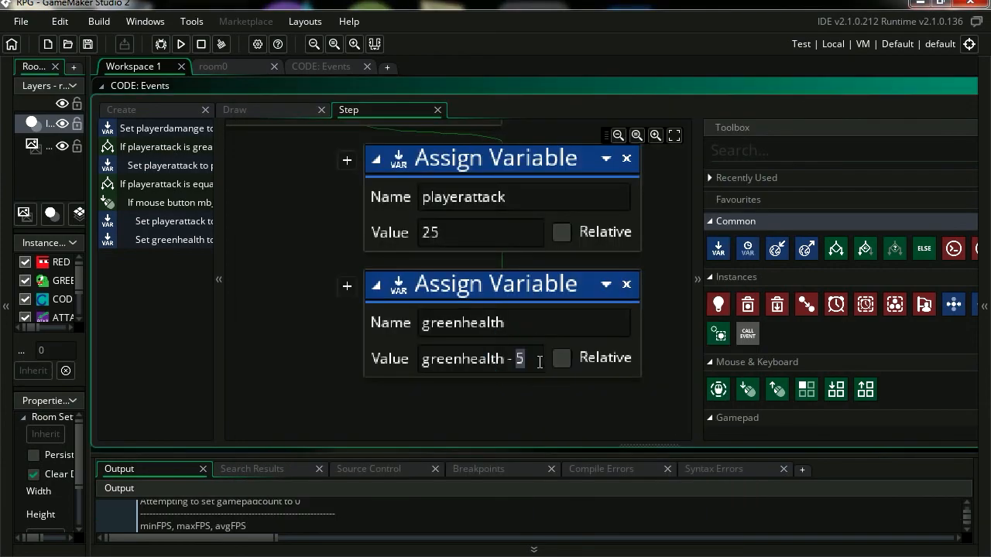
# Replace 5 with playerdamange in the greenhealth assignment's value
pyautogui.write('player')
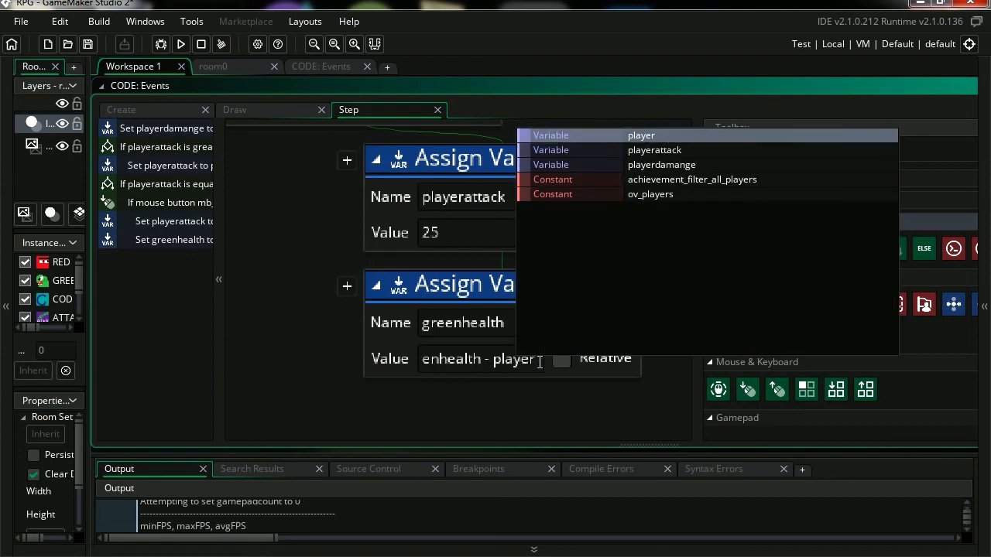
pyautogui.moveTo(681, 165)
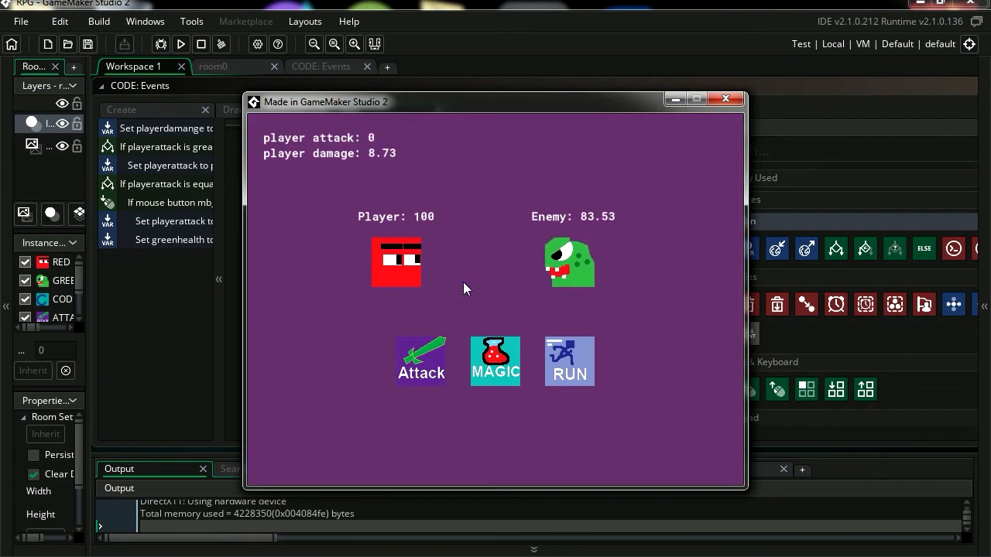
# Attack twice in the game, dropping Enemy health from 83.53 to 68.69
pyautogui.click(463, 281)
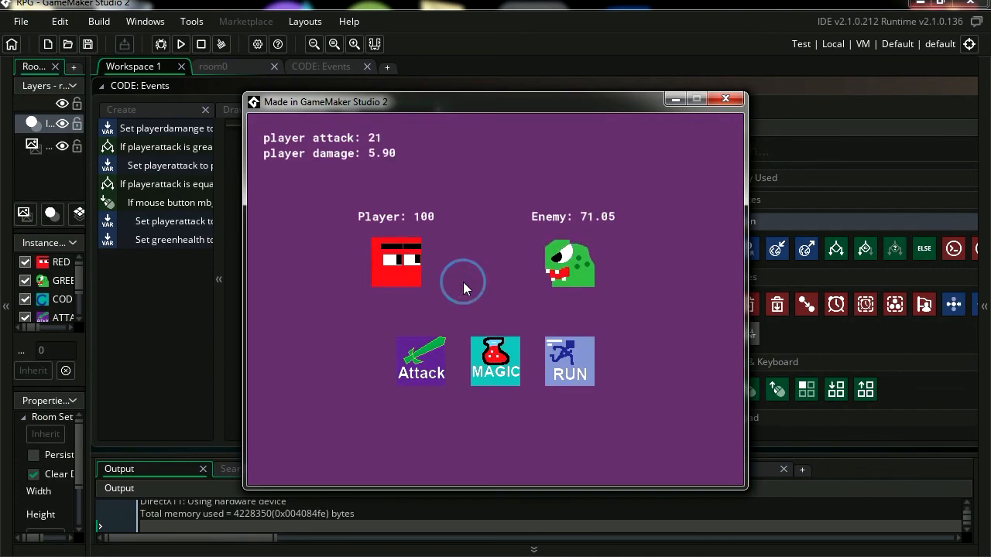
pyautogui.click(420, 360)
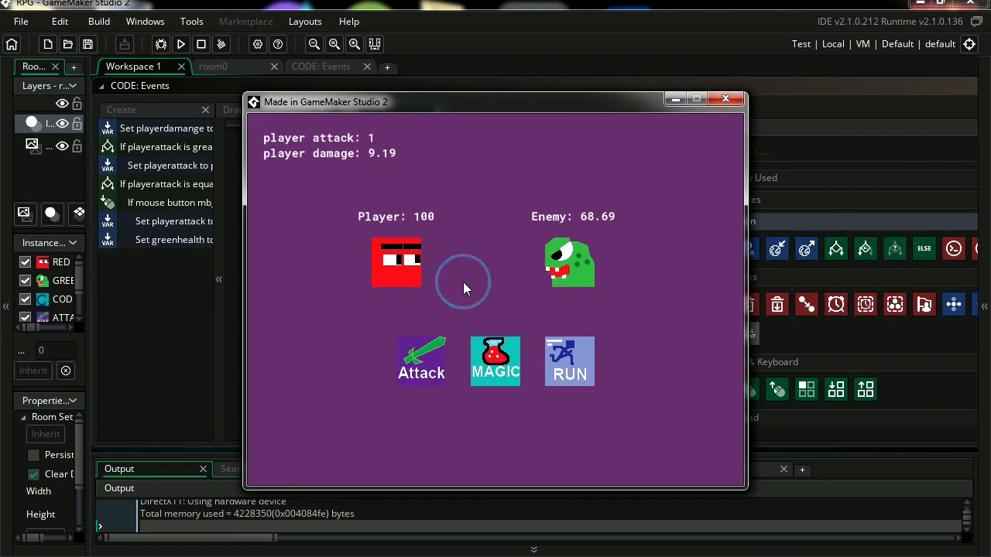